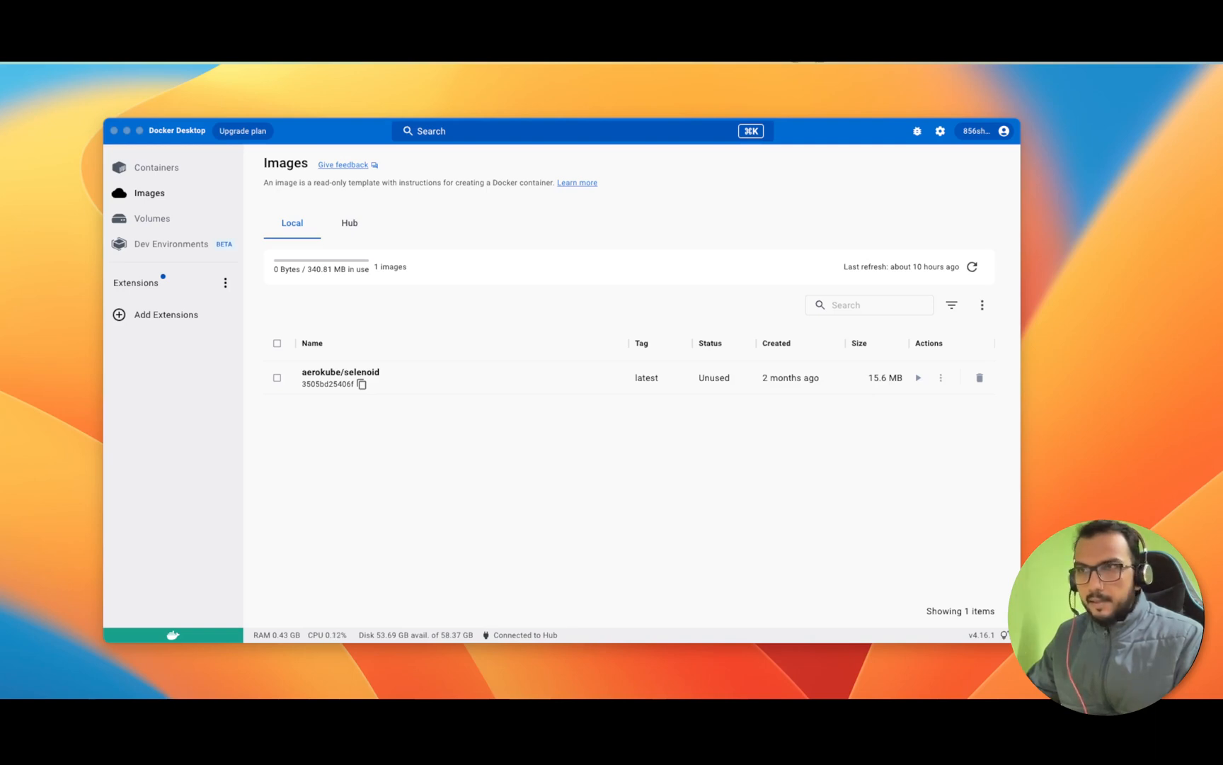
mouse_move(392, 356)
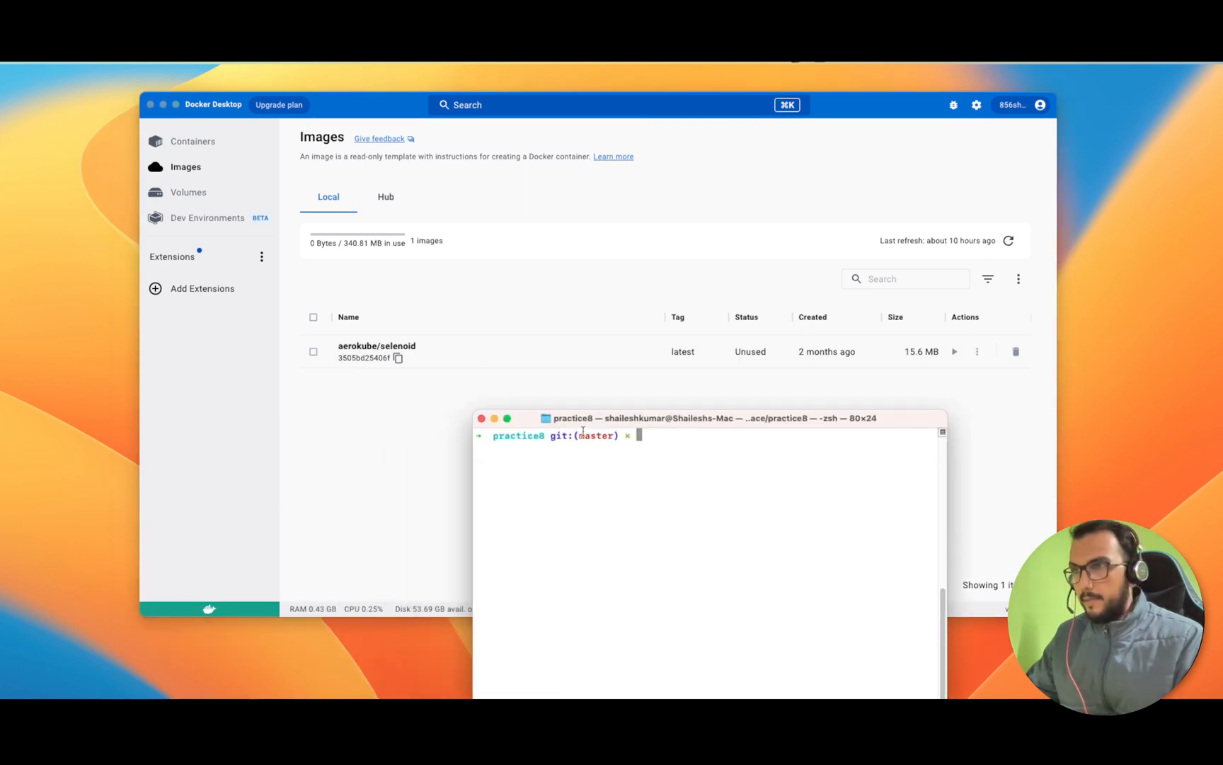
Change into the selenoid folder and list browsers.json, docker-compose.yml and target
left_click_drag(710, 418, 693, 327)
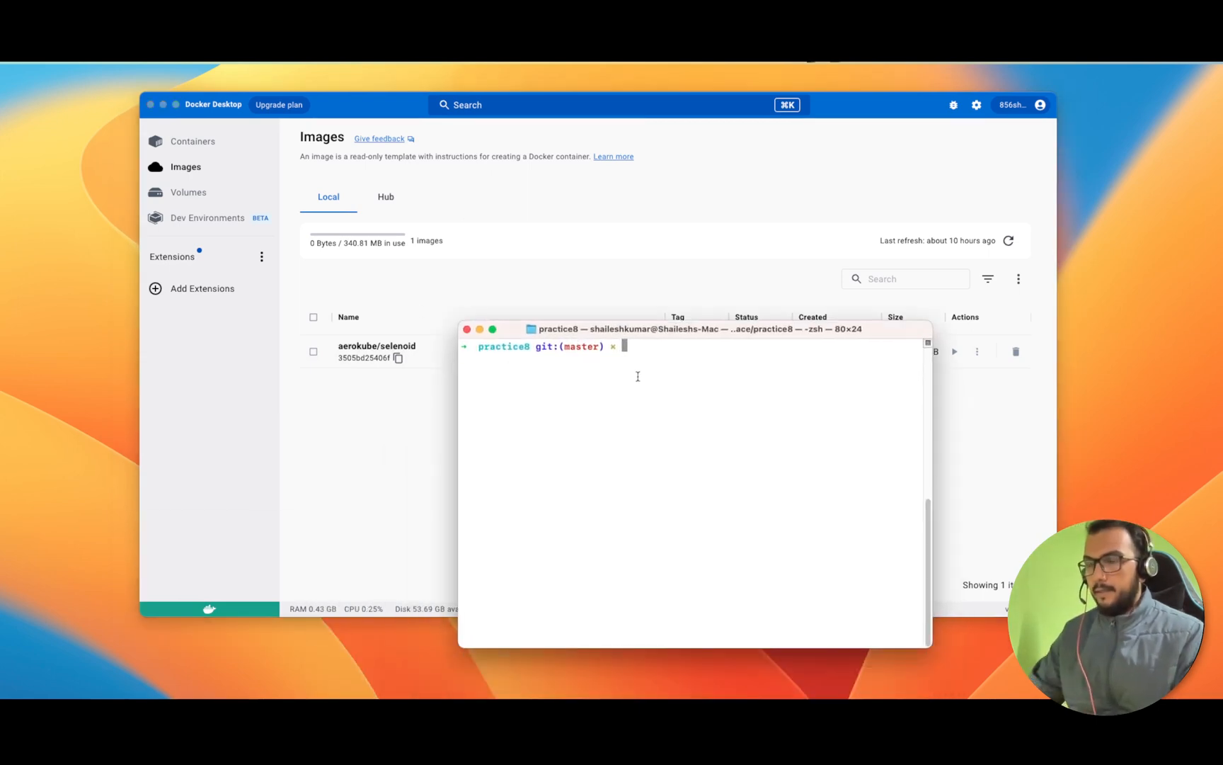
type("cd")
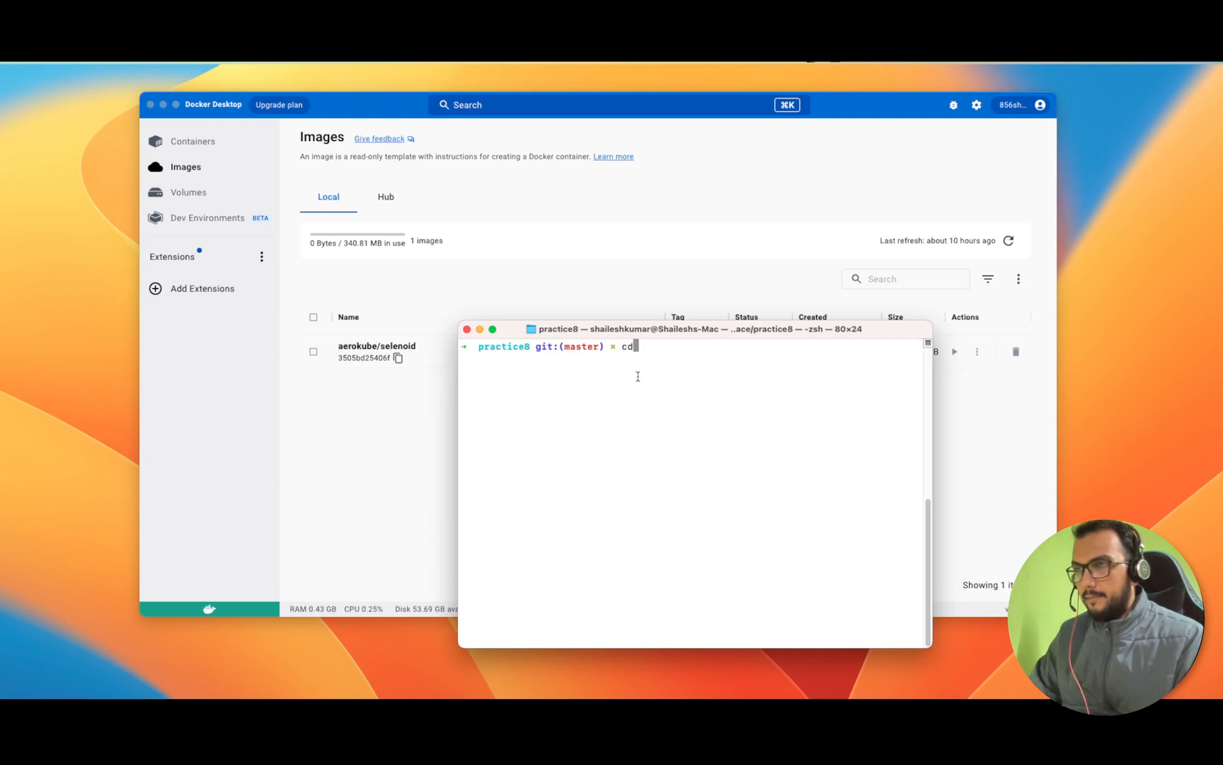
type("selenoid")
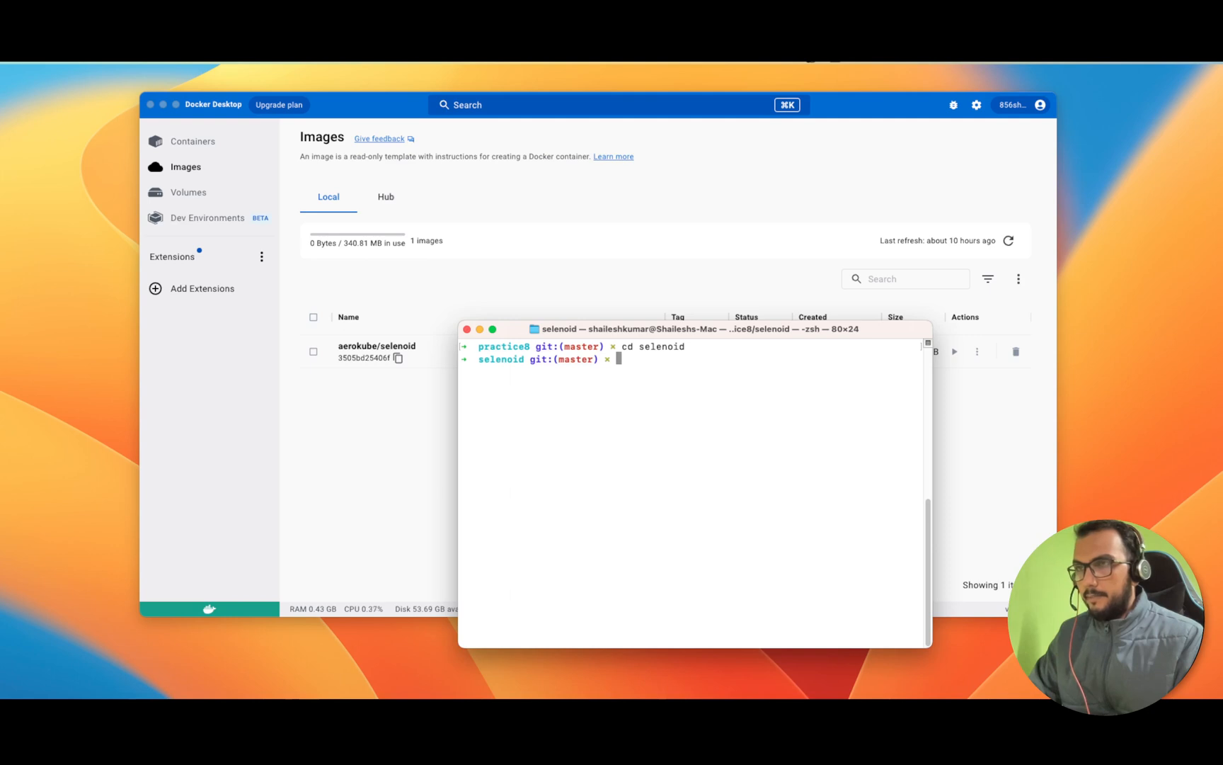
type("ls")
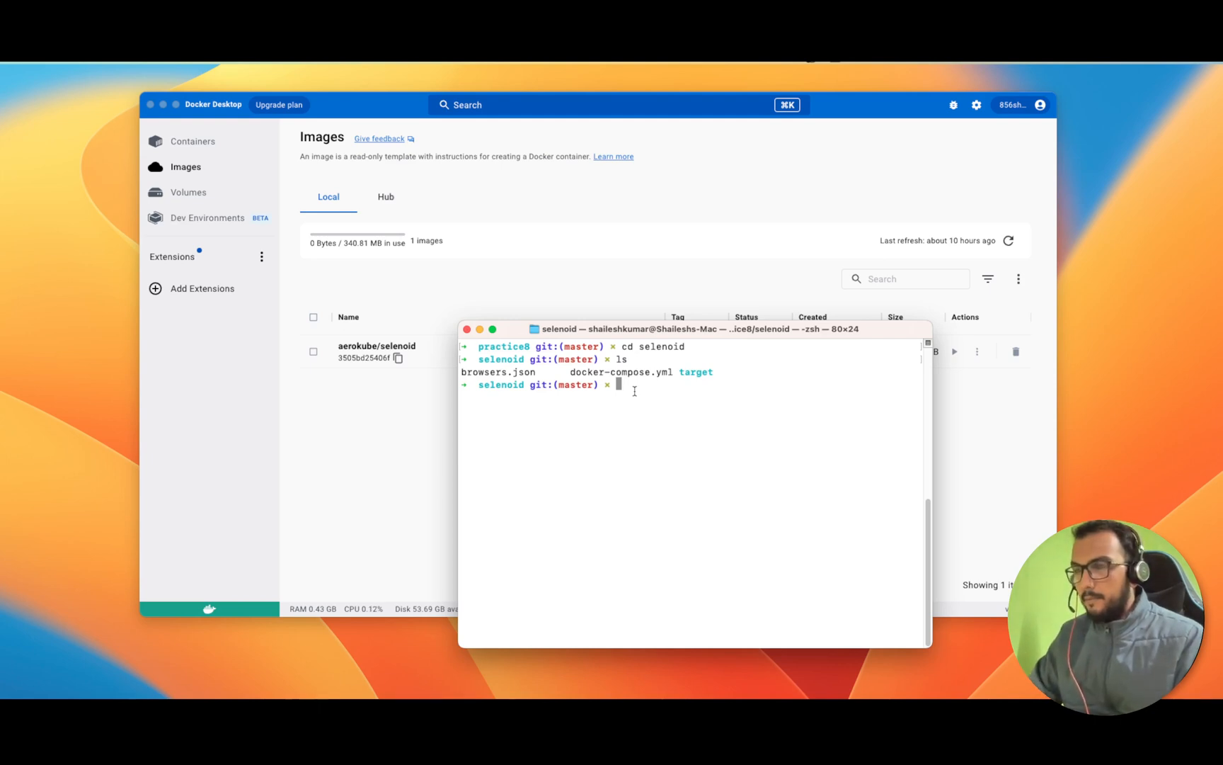
Enter the docker-compose up -d command without running it yet
type("dock")
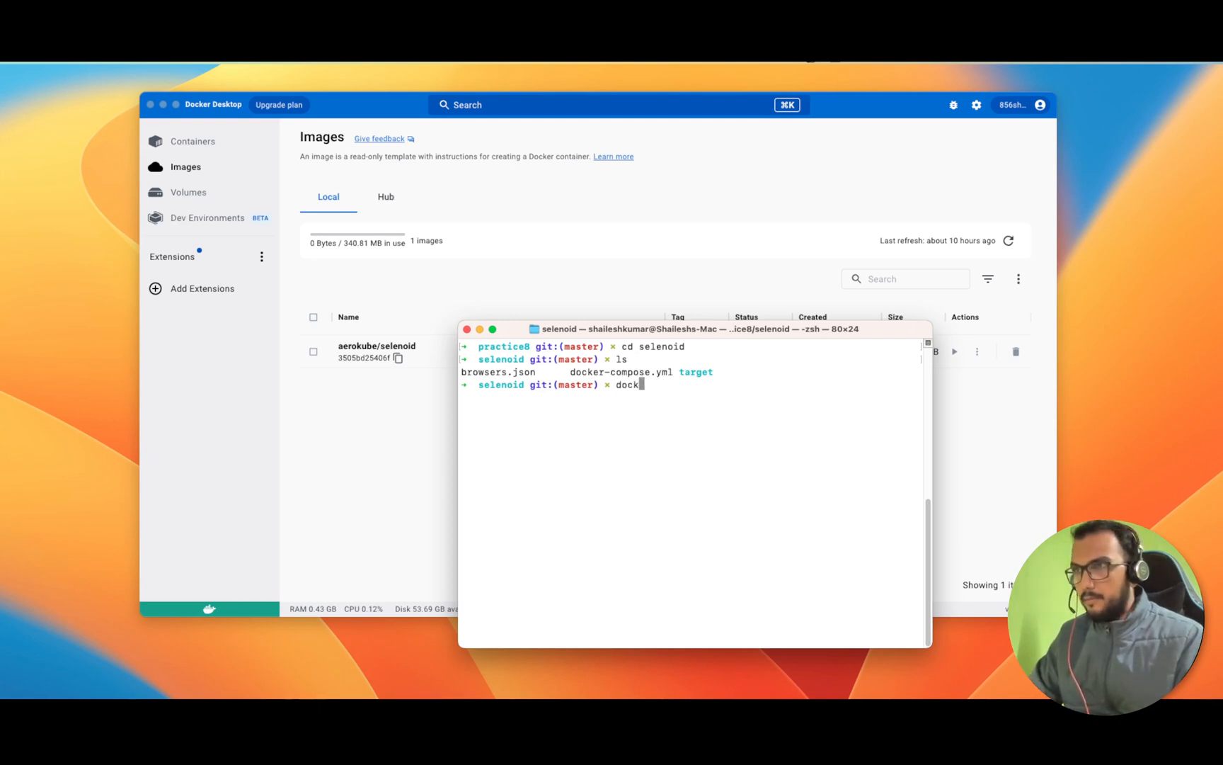
type("er")
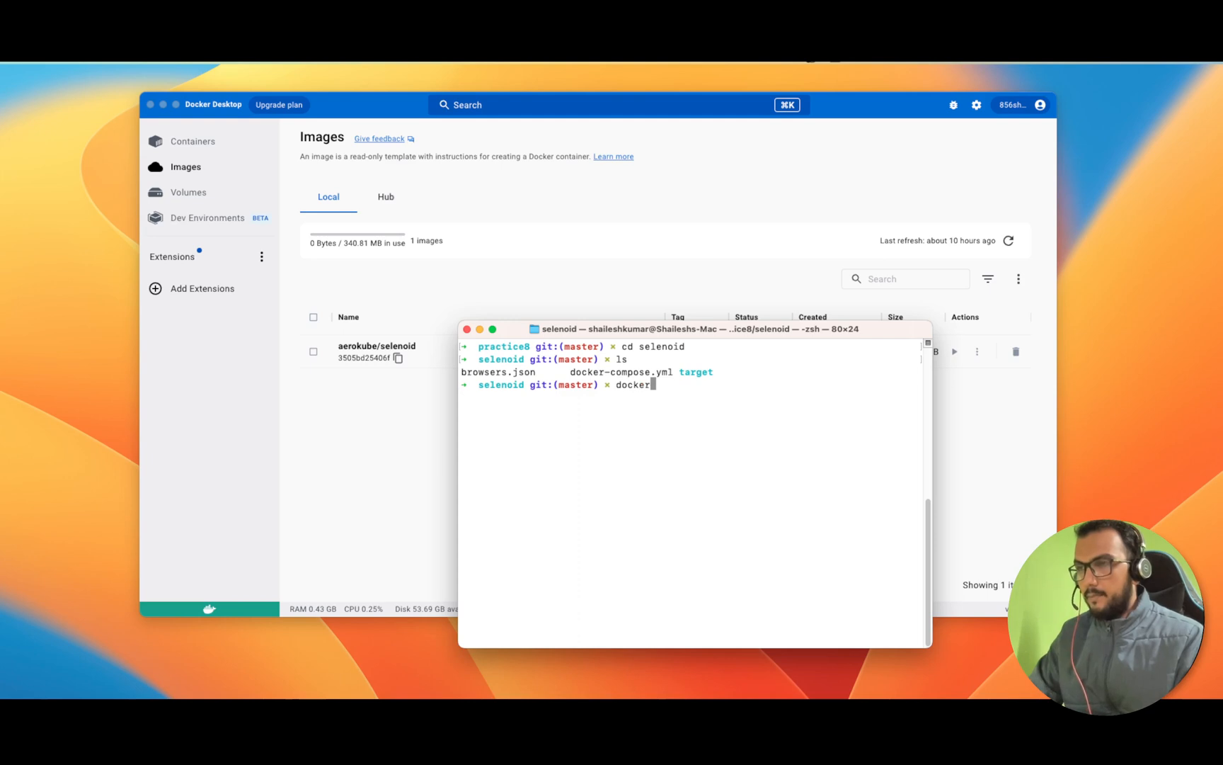
type("-compse")
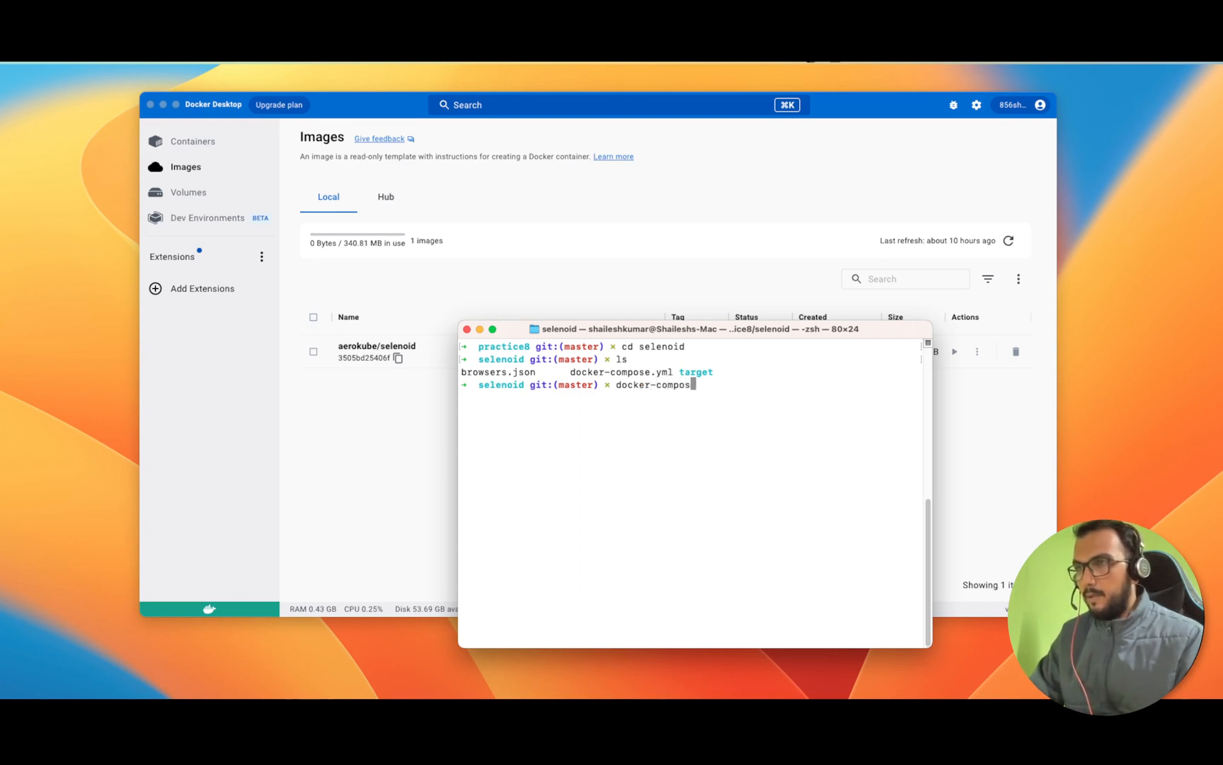
type("e")
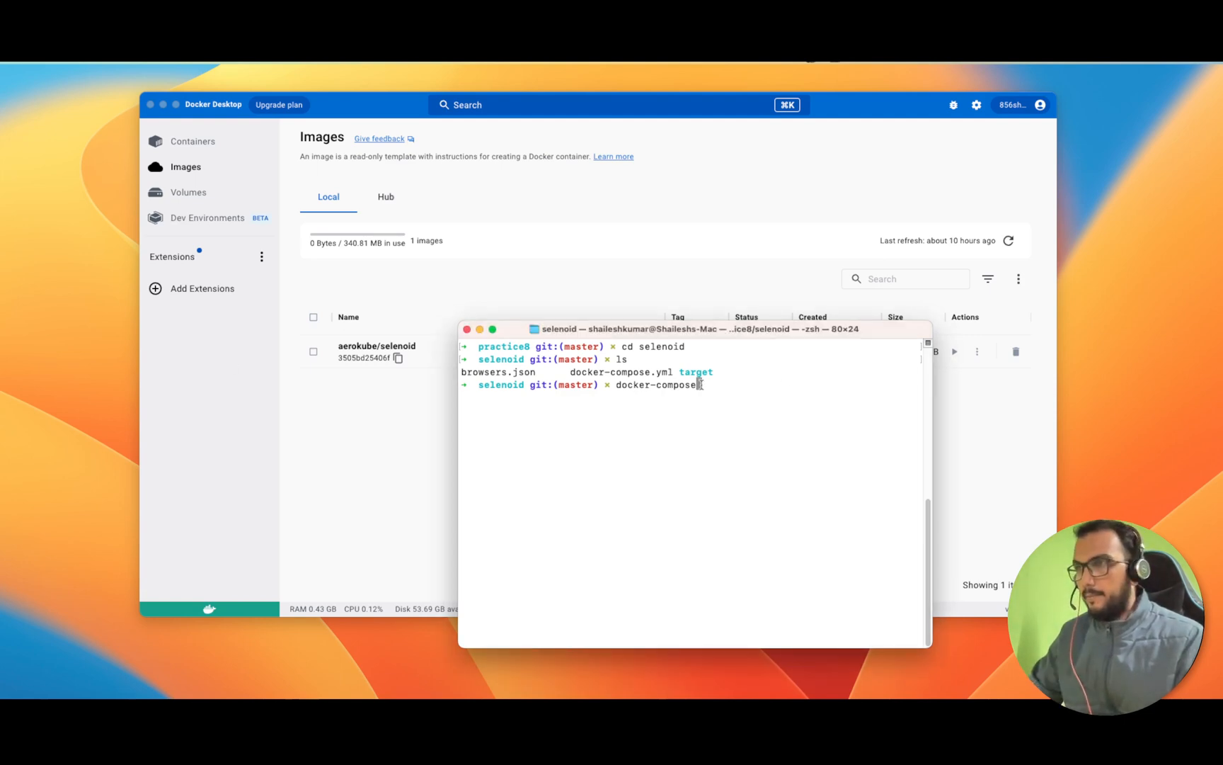
type("up -d")
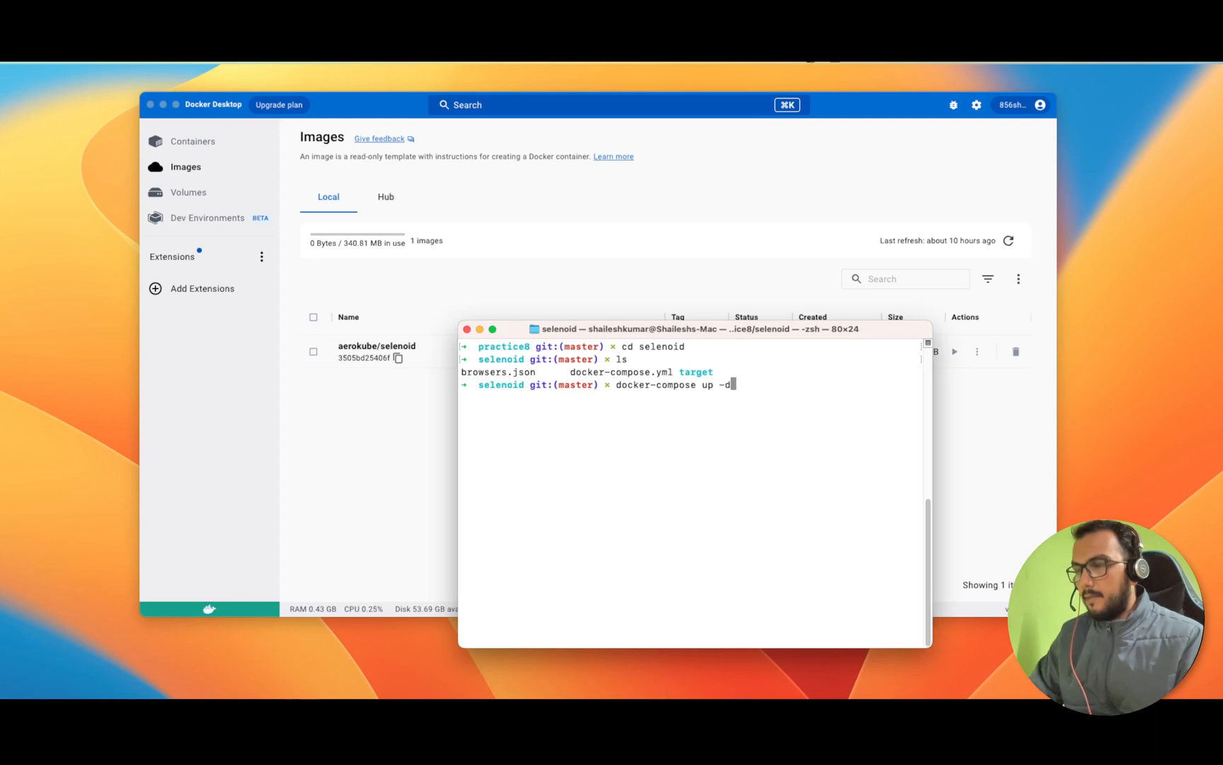
Run docker-compose up -d, which times out, then copy registry-1.docker.io from the error for a curl check
key("enter")
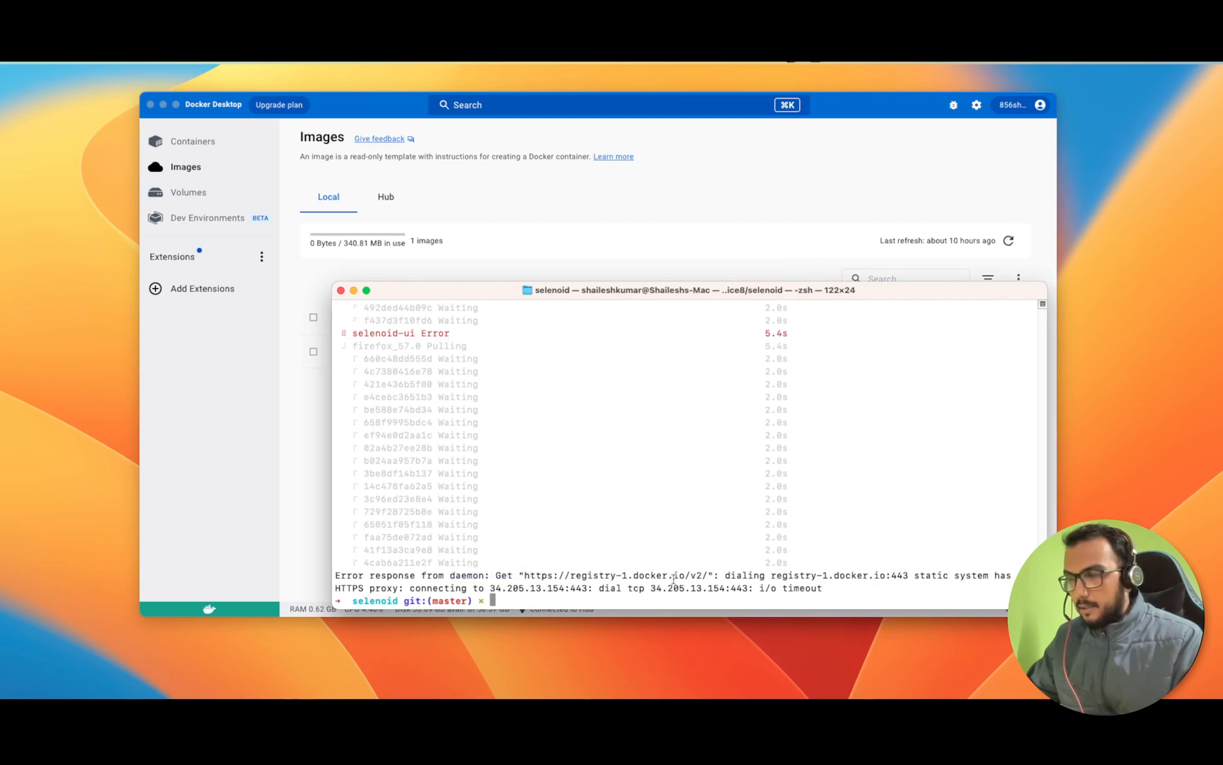
mouse_move(703, 578)
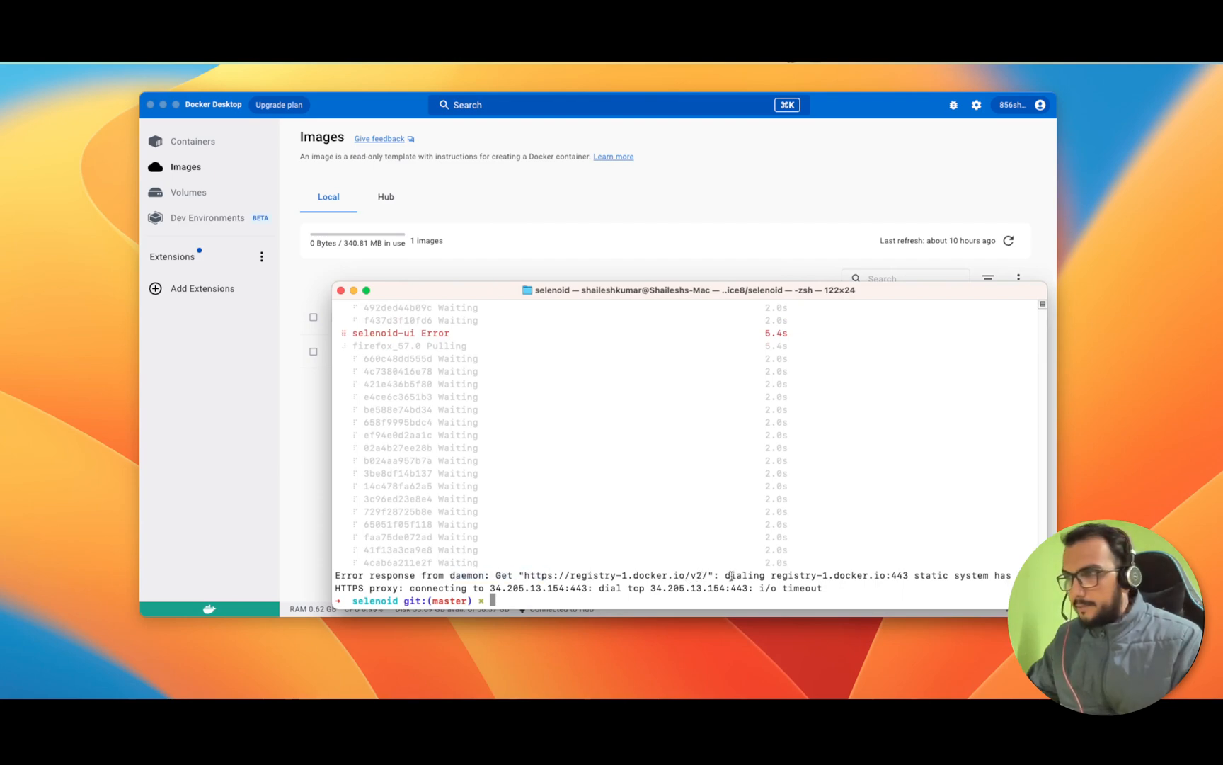
left_click_drag(728, 575, 906, 575)
type("curl https://registry-1.docker.io/v2/ && echo Works")
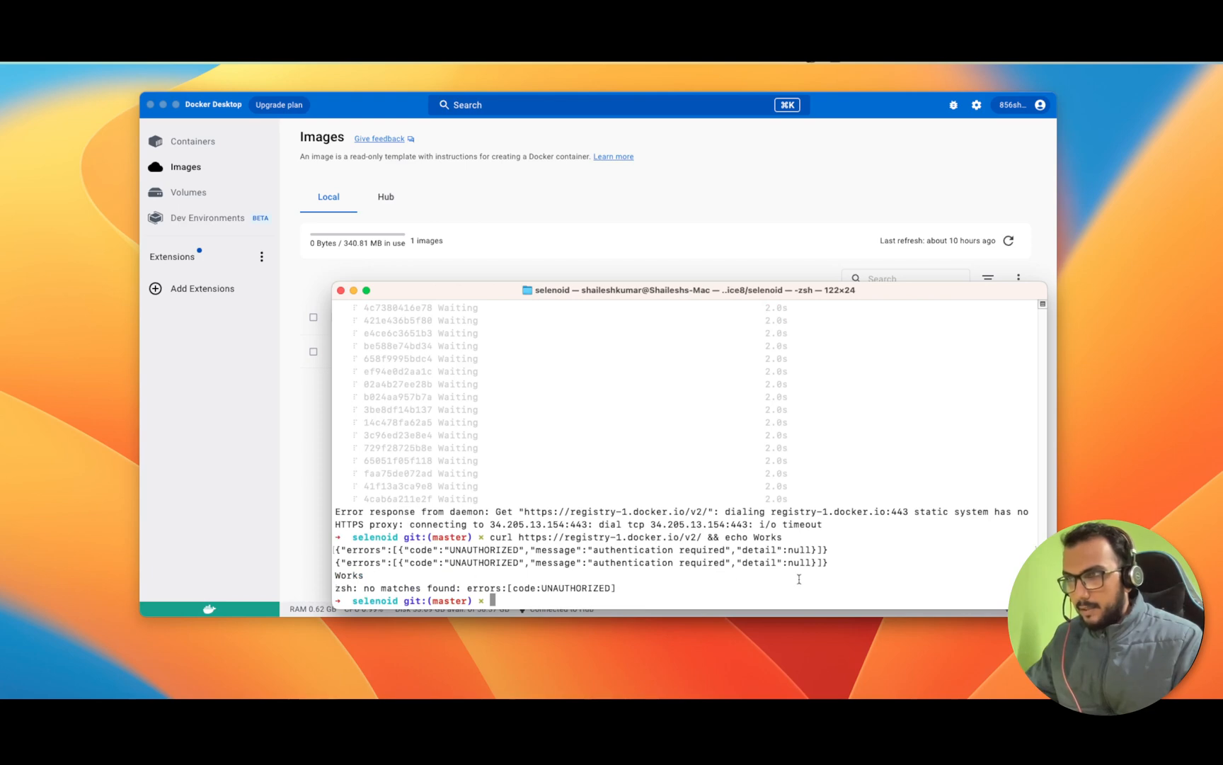
Minimize Terminal and bring up Docker Desktop's Settings on the General page
double_click(348, 575)
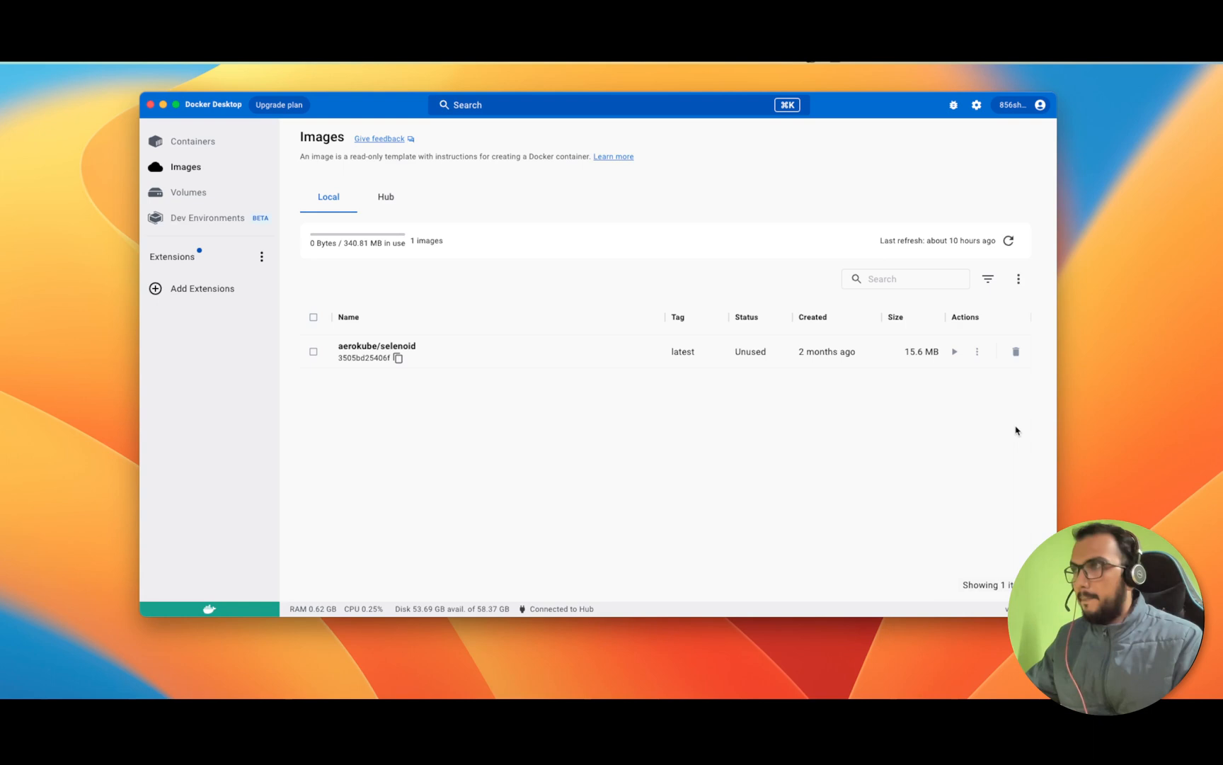
left_click(976, 105)
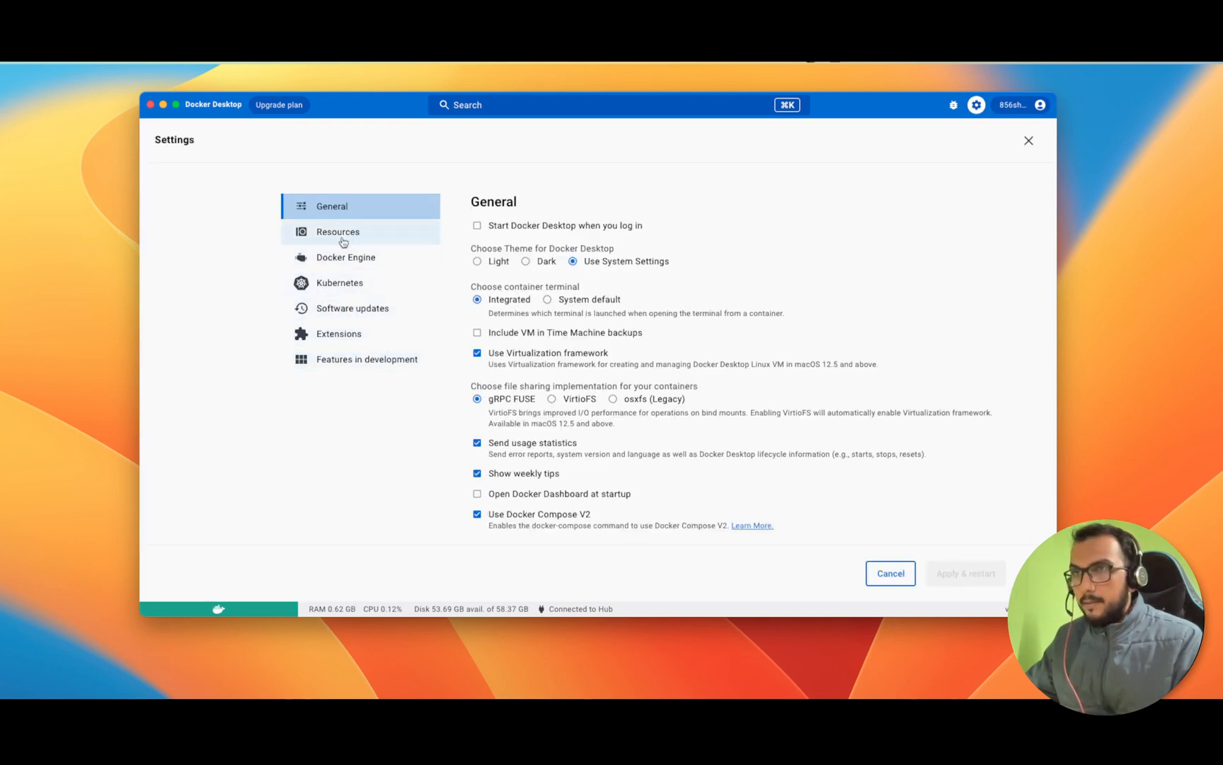
Disable Use Docker Compose V2 in General settings, apply with a restart, and leave Settings
left_click(331, 205)
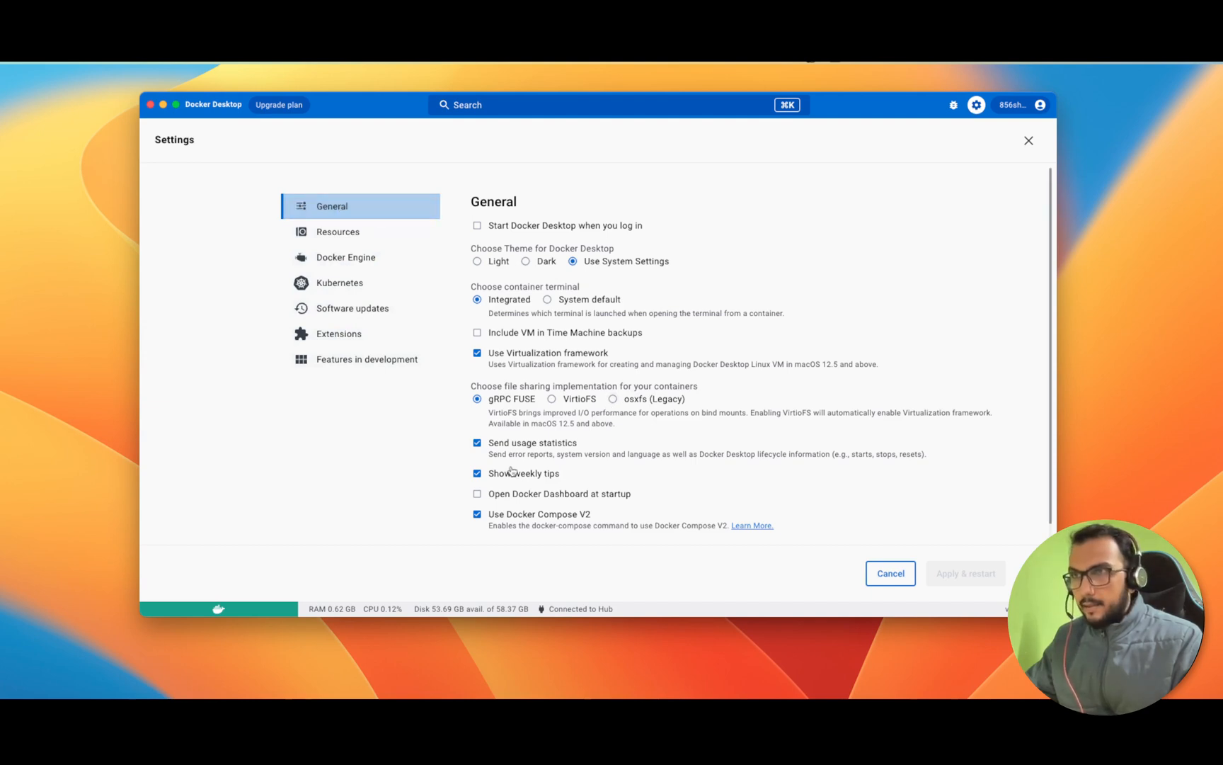
left_click(477, 514)
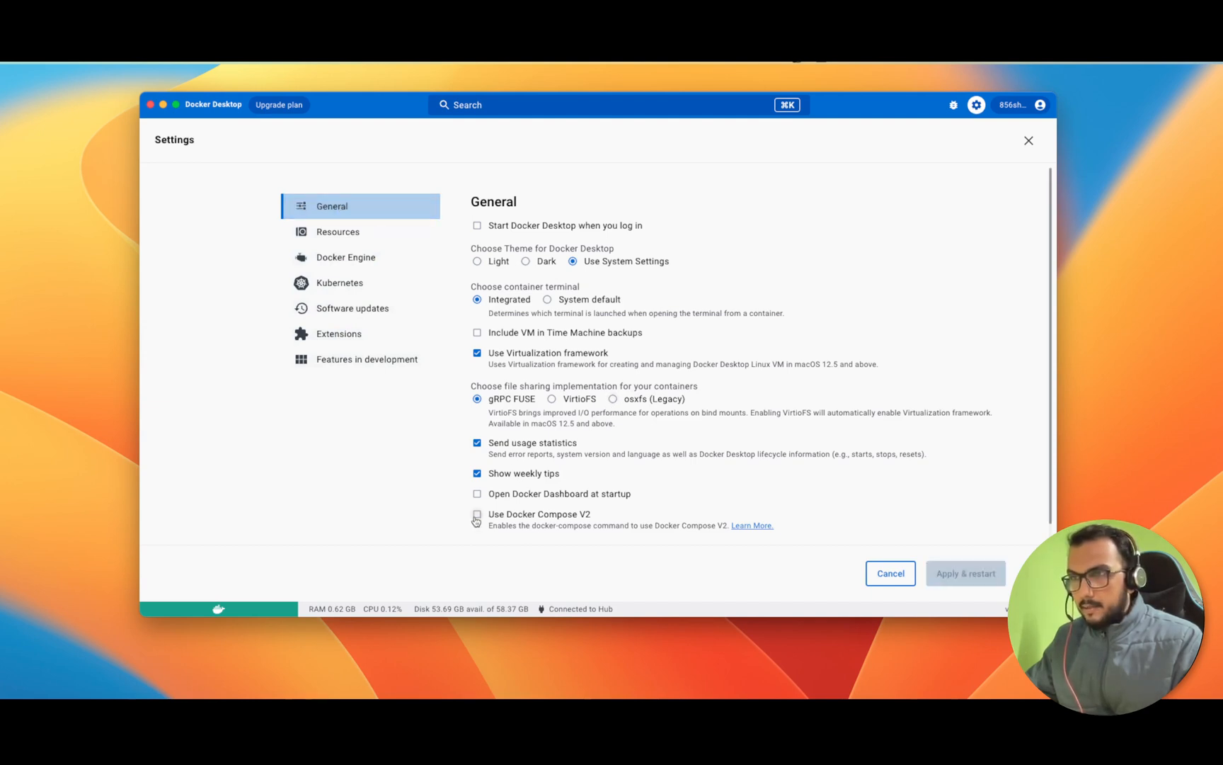
left_click(477, 520)
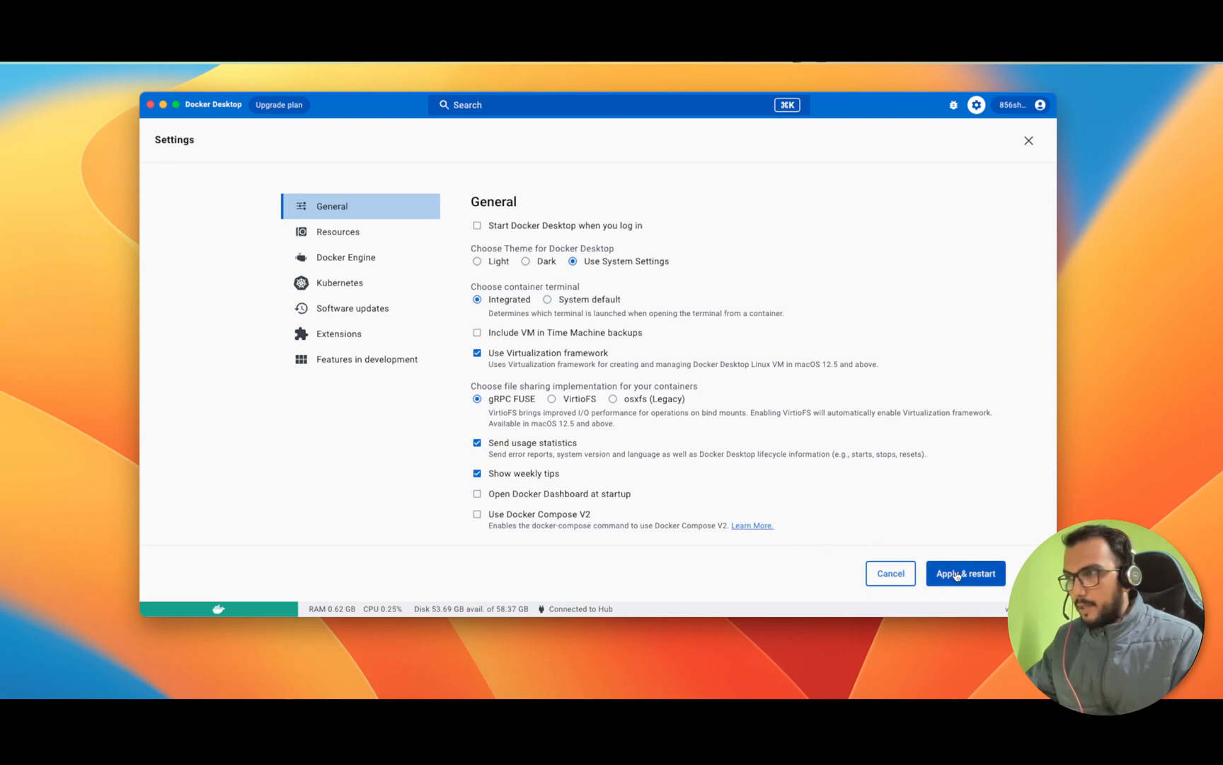
left_click(965, 572)
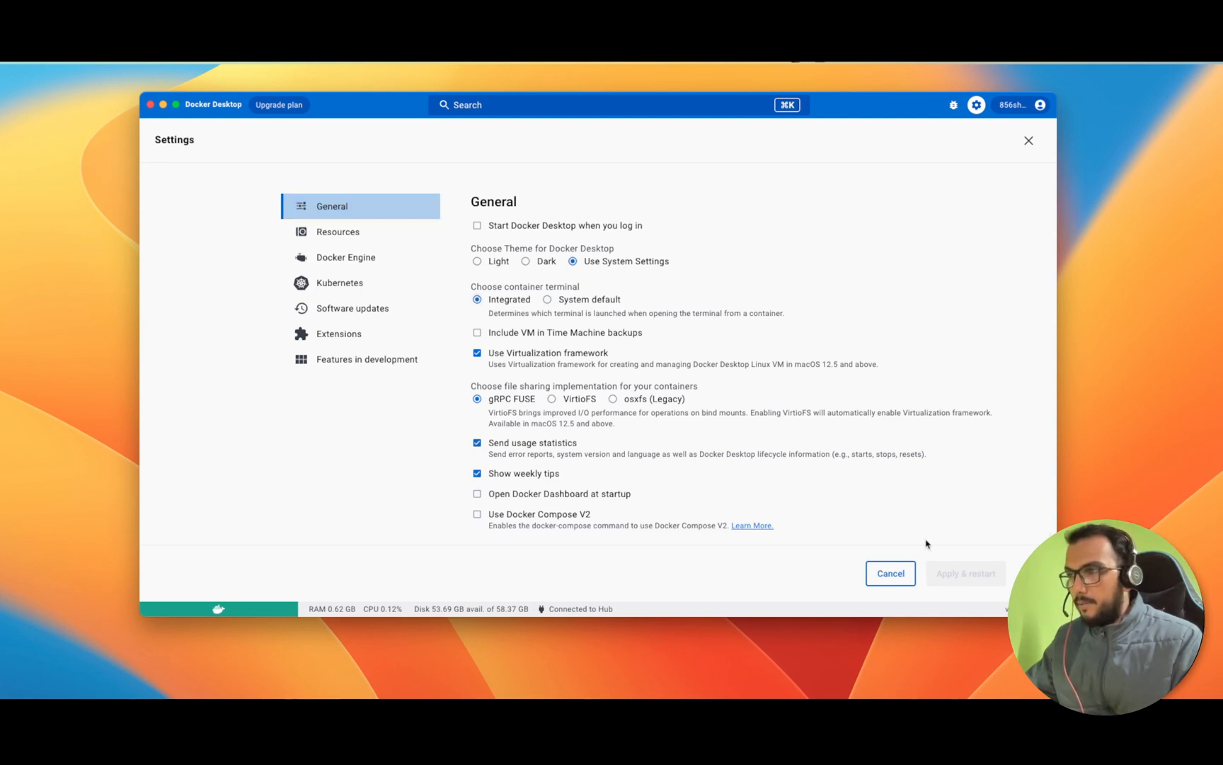
mouse_move(216, 112)
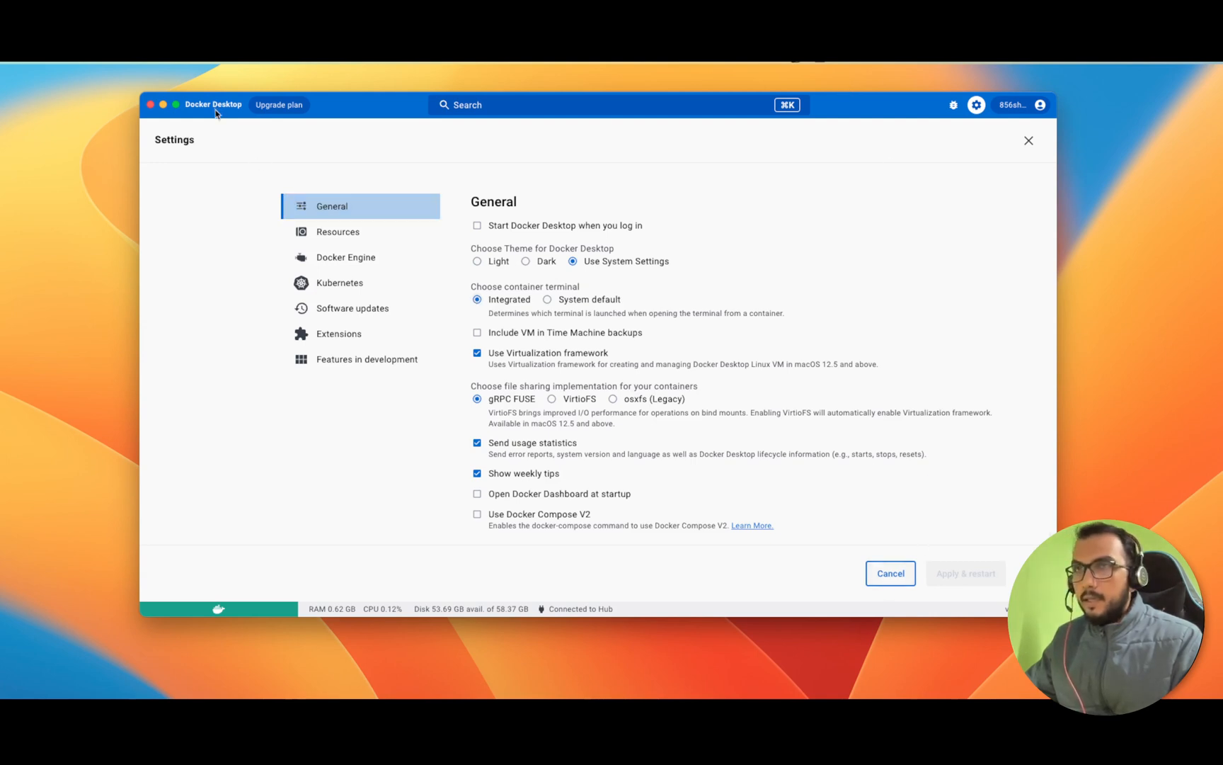
left_click(1028, 140)
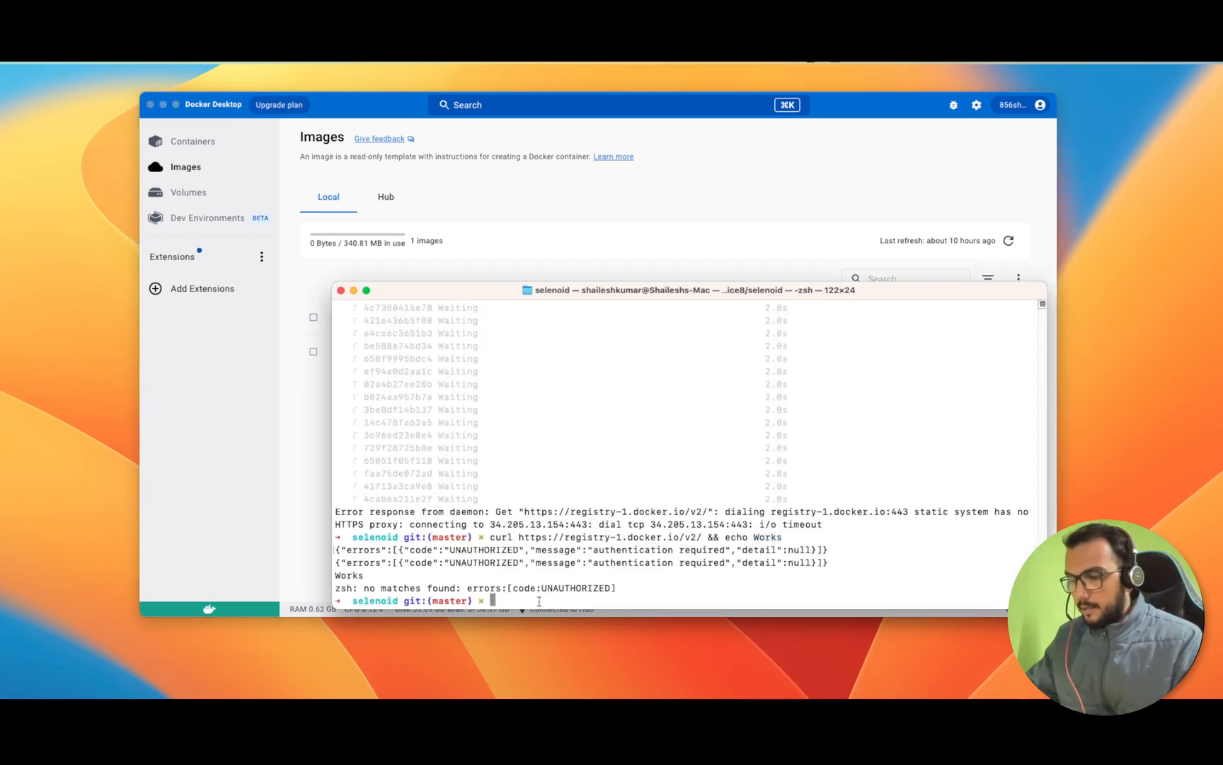
Rerun docker-compose up -d; pulling selenoid-ui fails again with a registry i/o timeout
type("docker-compose up -d")
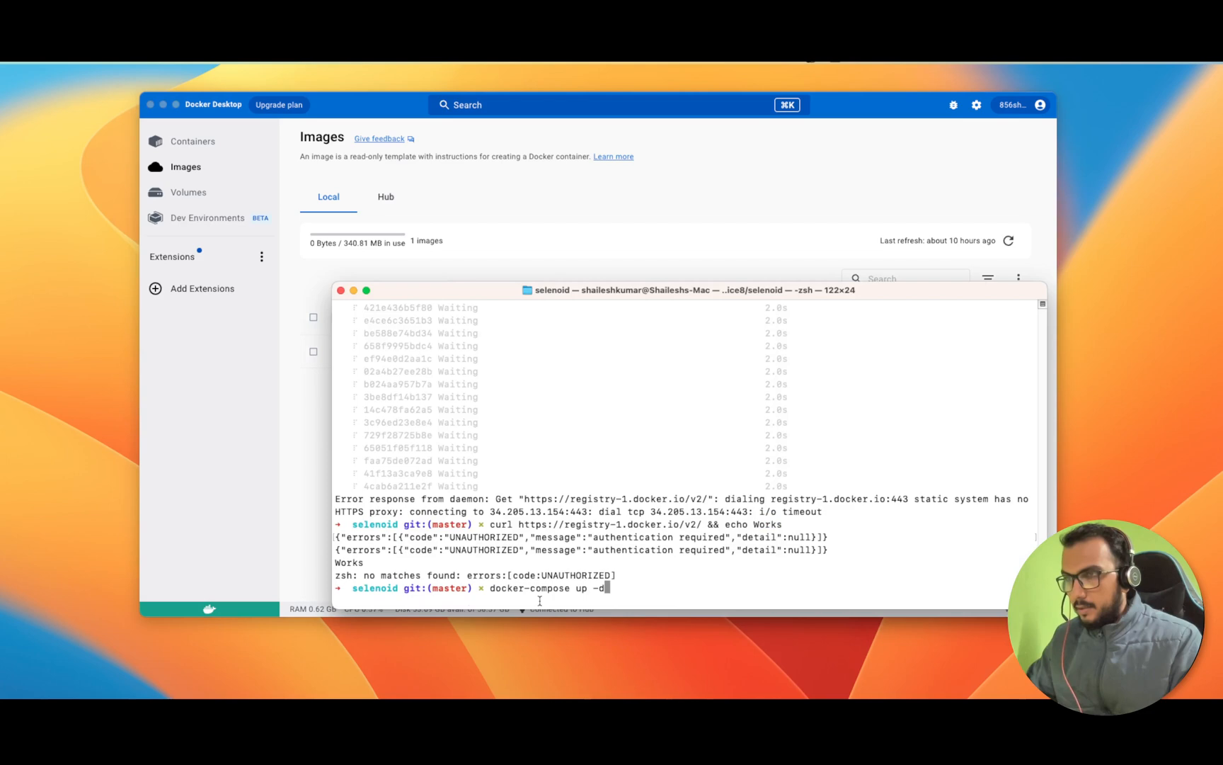
key("Return")
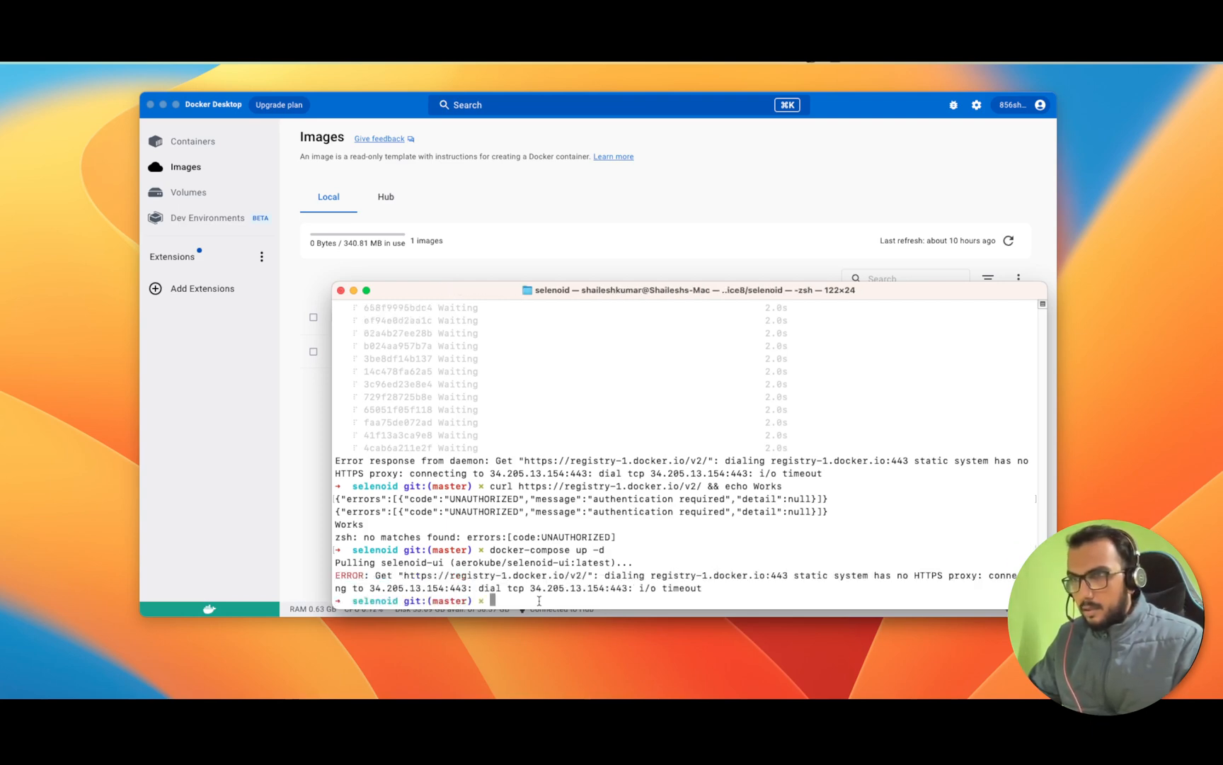
mouse_move(491, 364)
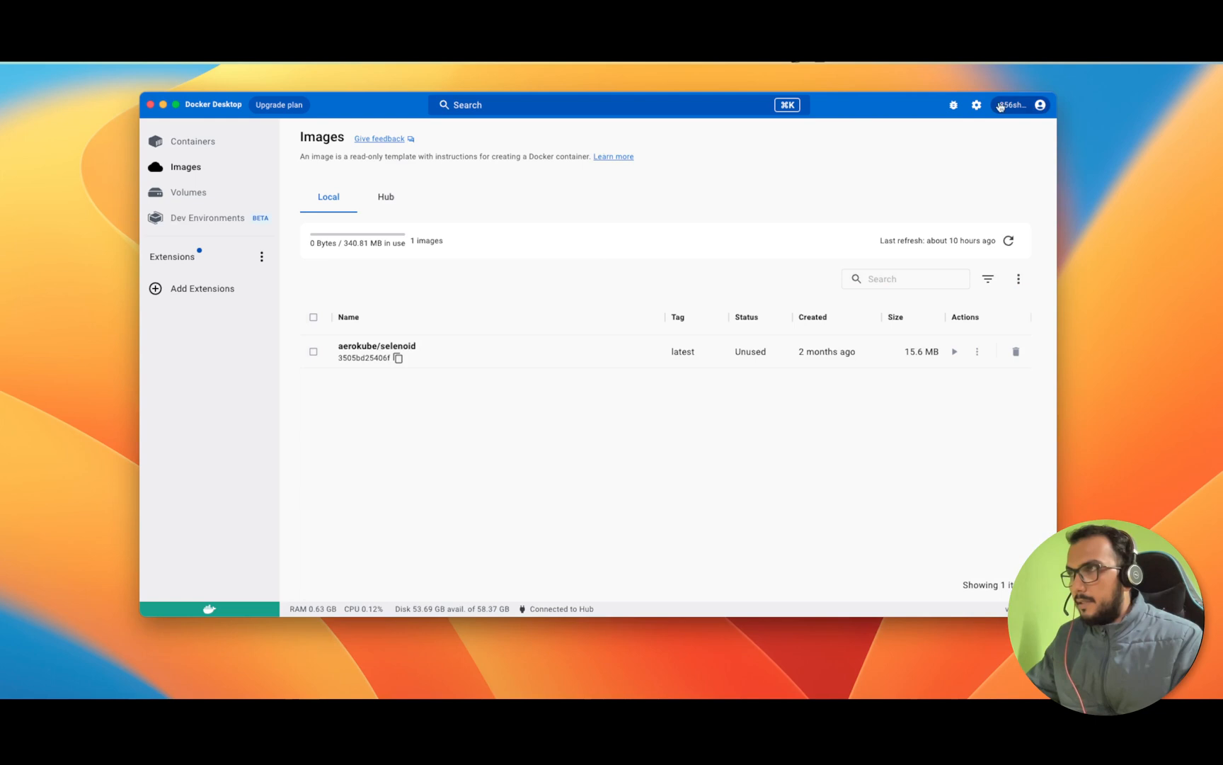
Restart Docker Desktop from the whale menu and return to the terminal once it is back up
left_click(976, 105)
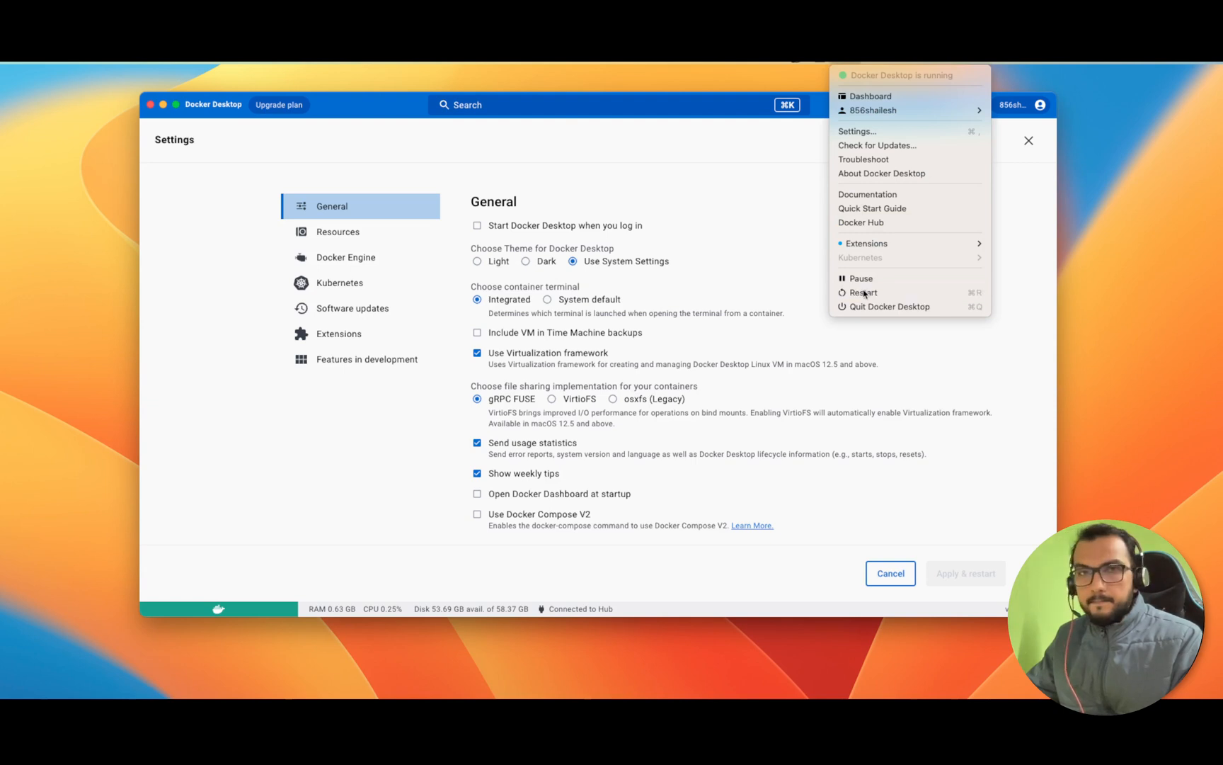
left_click(863, 291)
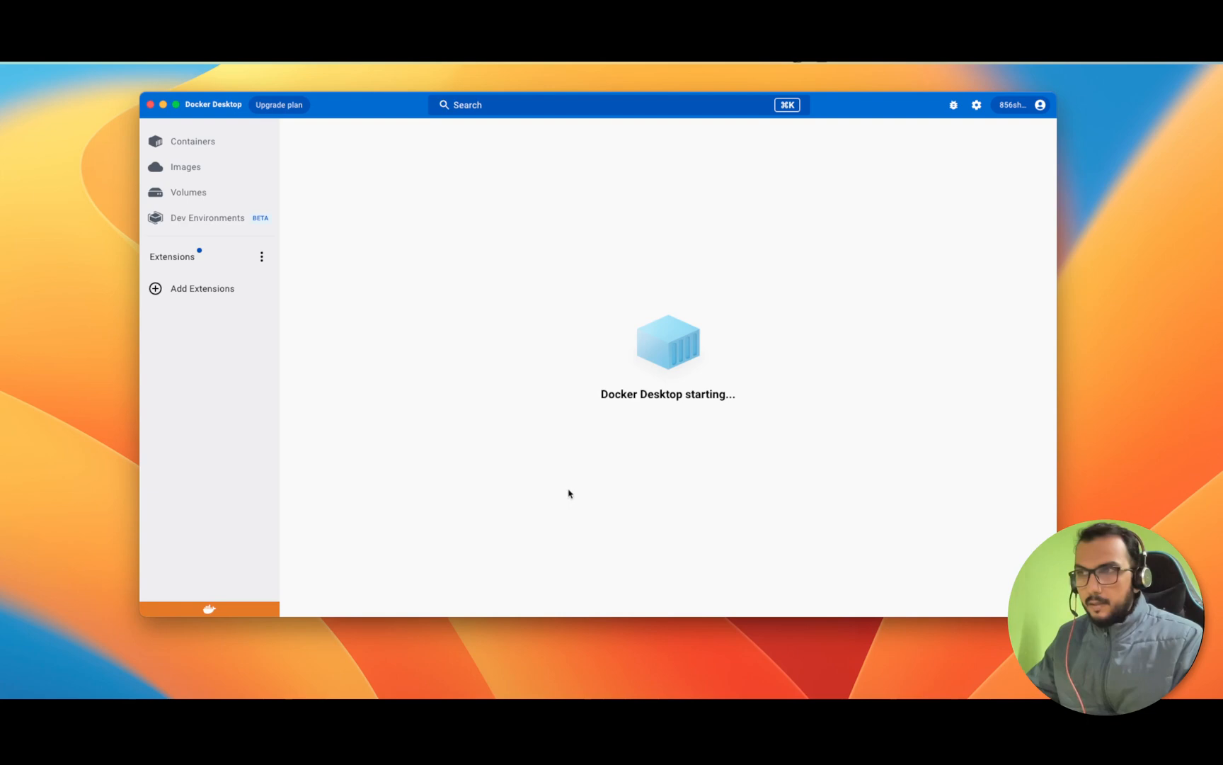
mouse_move(667, 408)
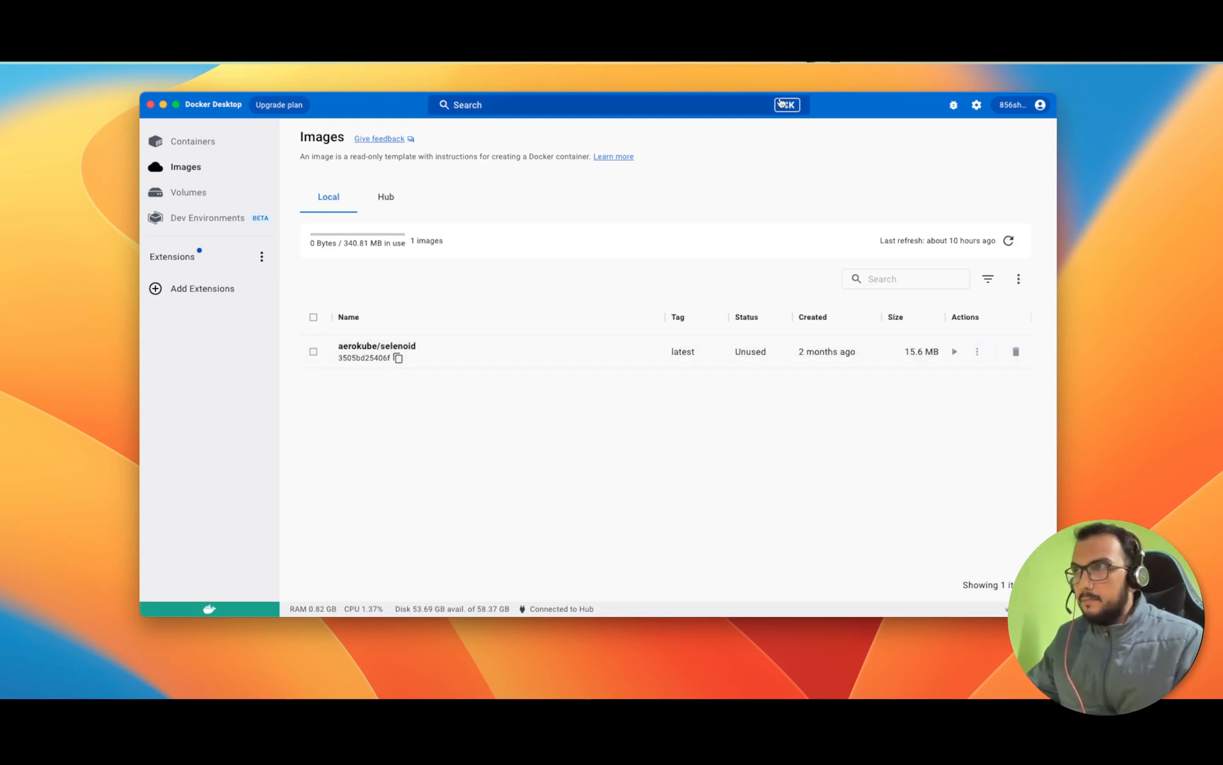
left_click(976, 105)
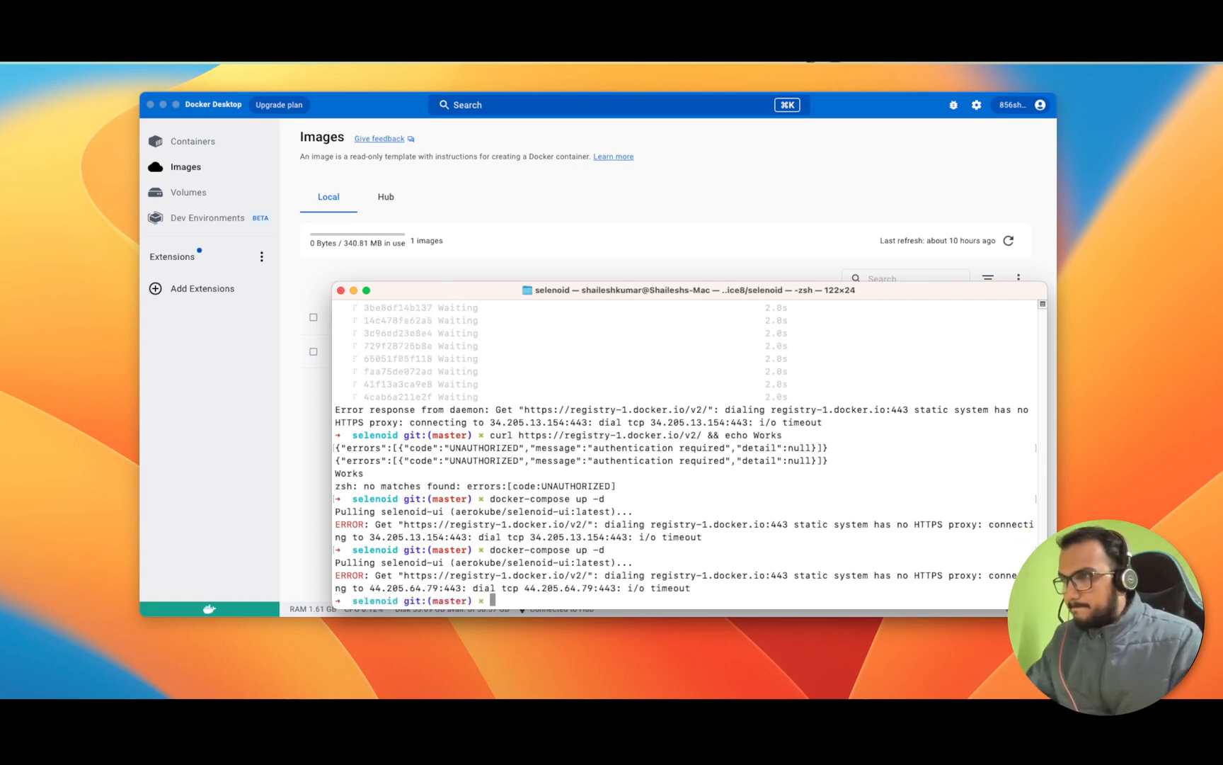
Rerun docker-compose up -d so the selenoid-ui, selenoid and chrome images pull successfully
type("docker-compose up -d")
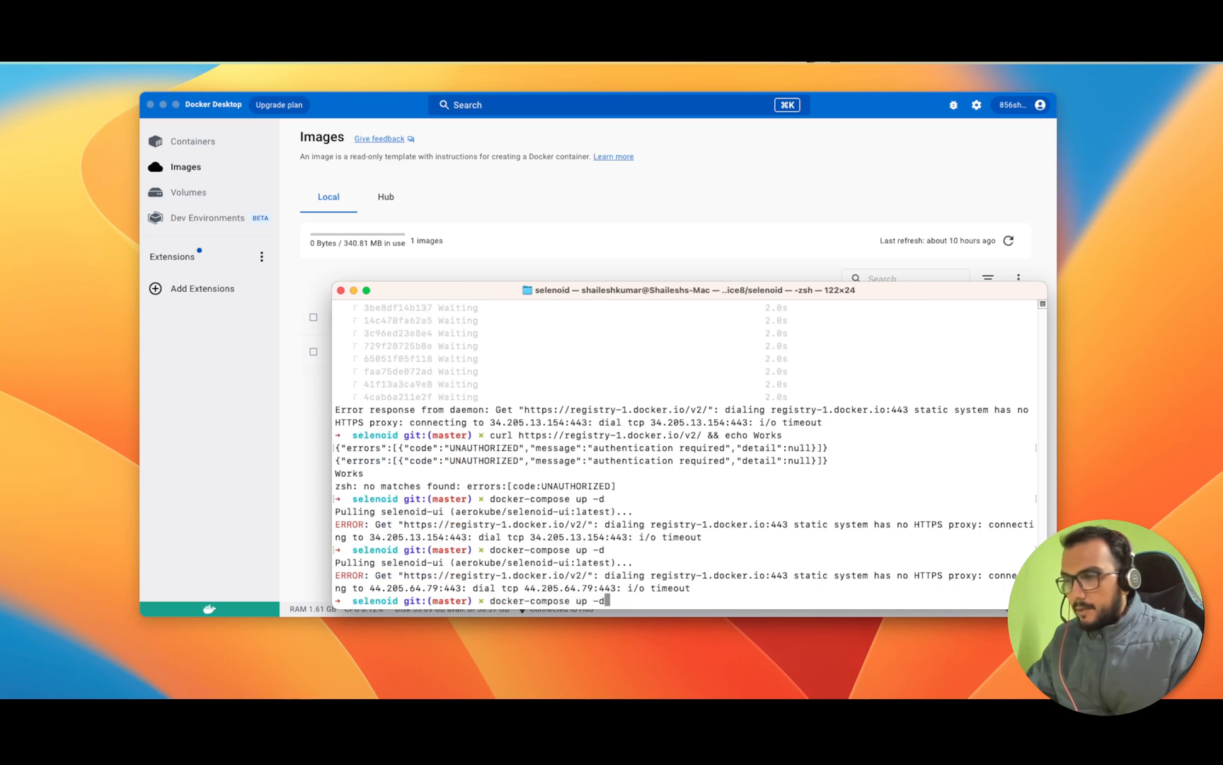
key("Return")
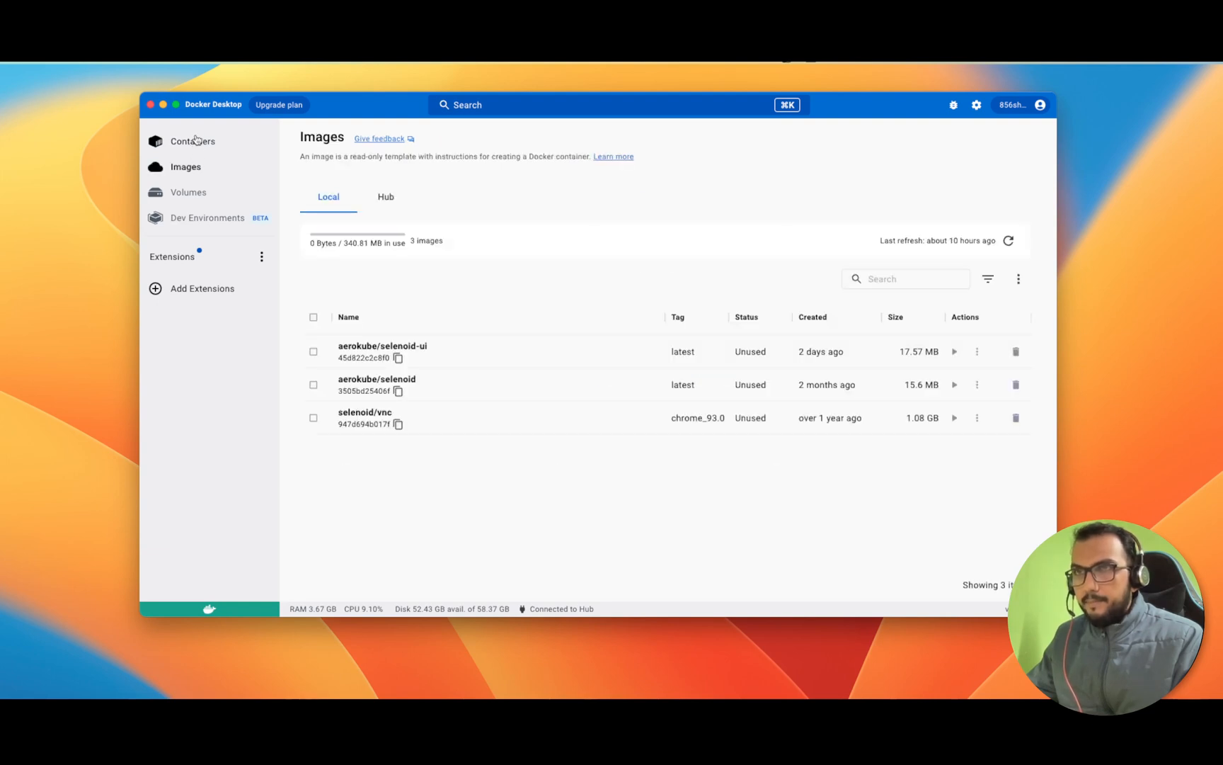
mouse_move(253, 180)
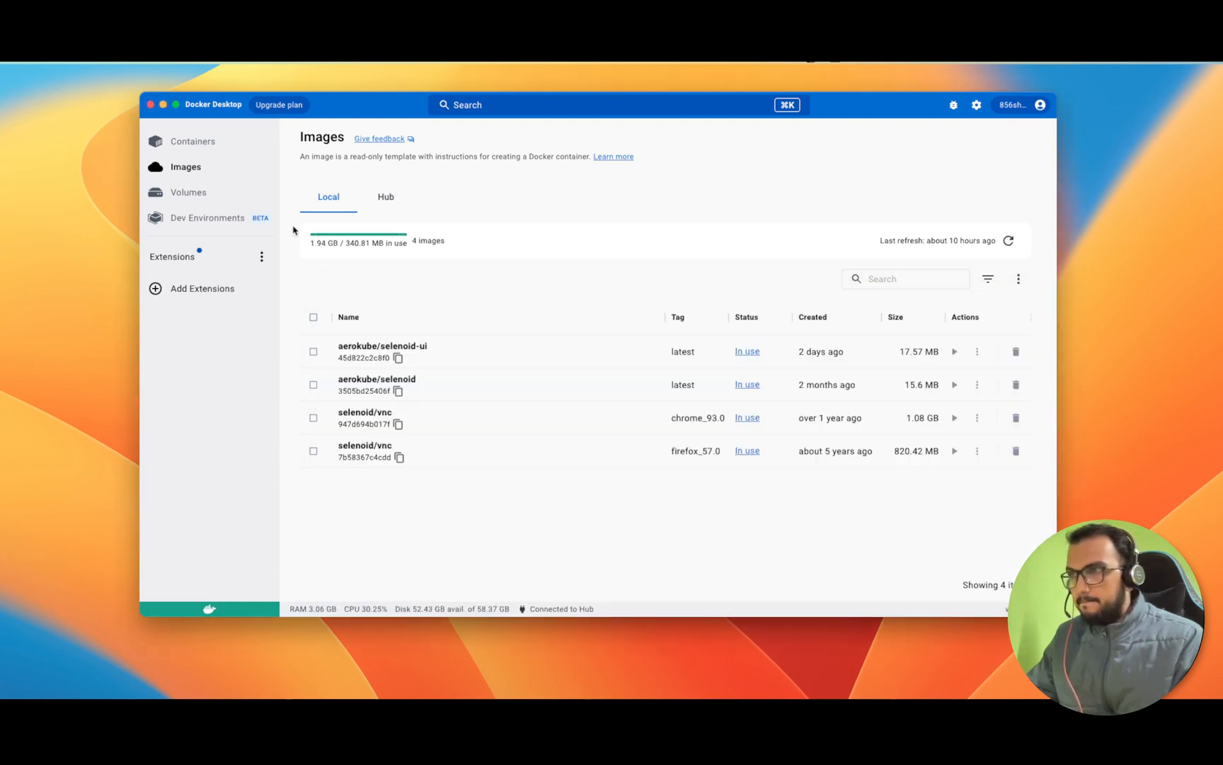
Show the Containers list with the selenoid stack at 4/4 running on ports 4445 and 8083
left_click(193, 142)
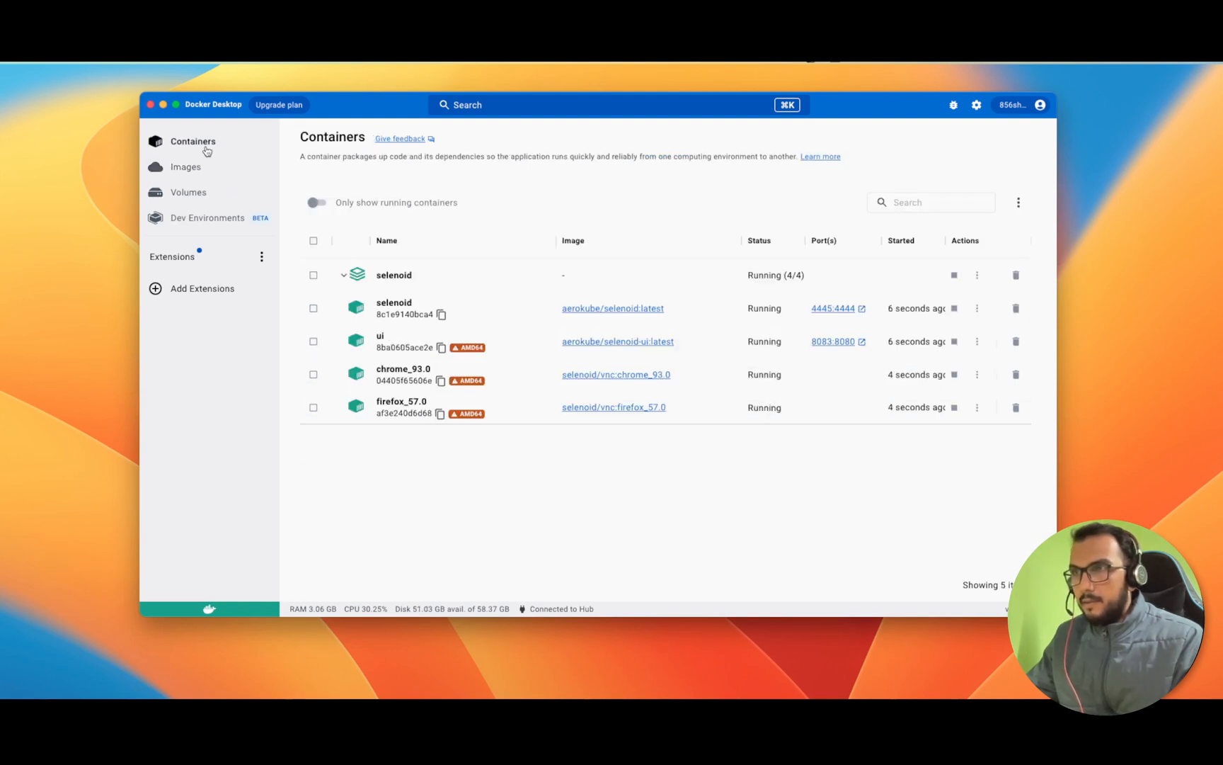
mouse_move(695, 315)
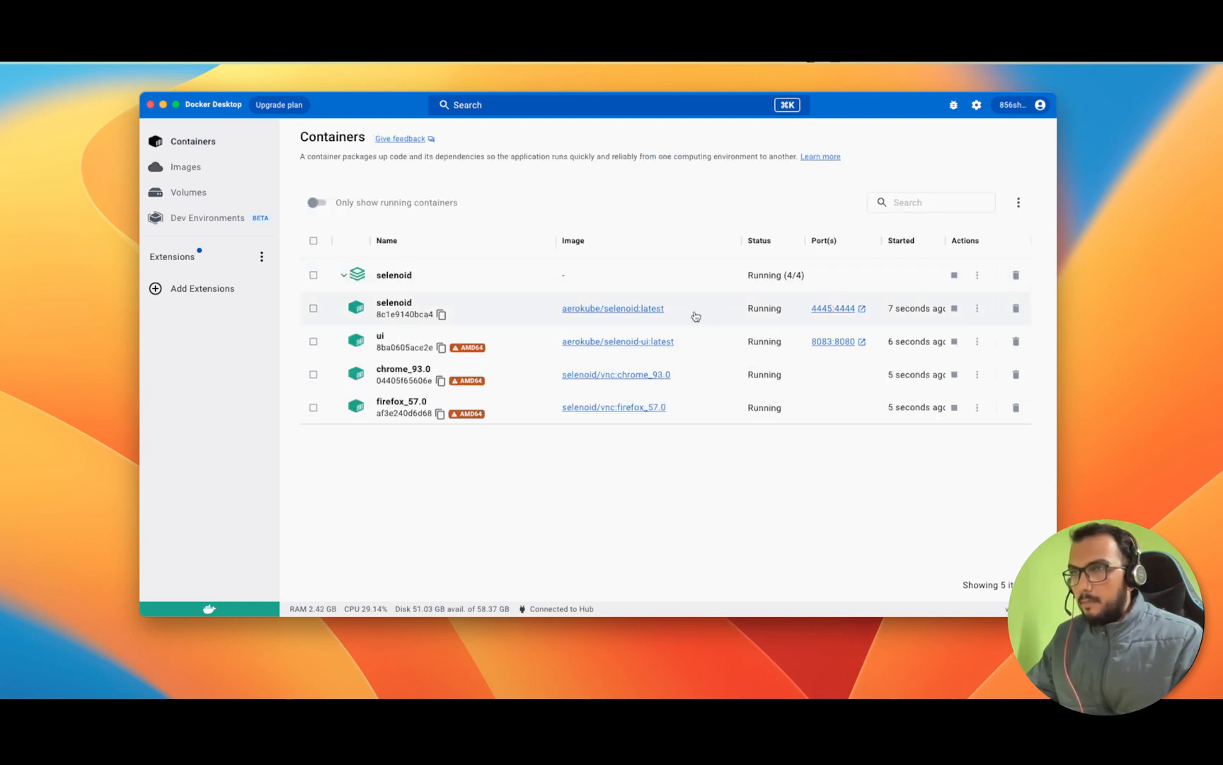
mouse_move(469, 347)
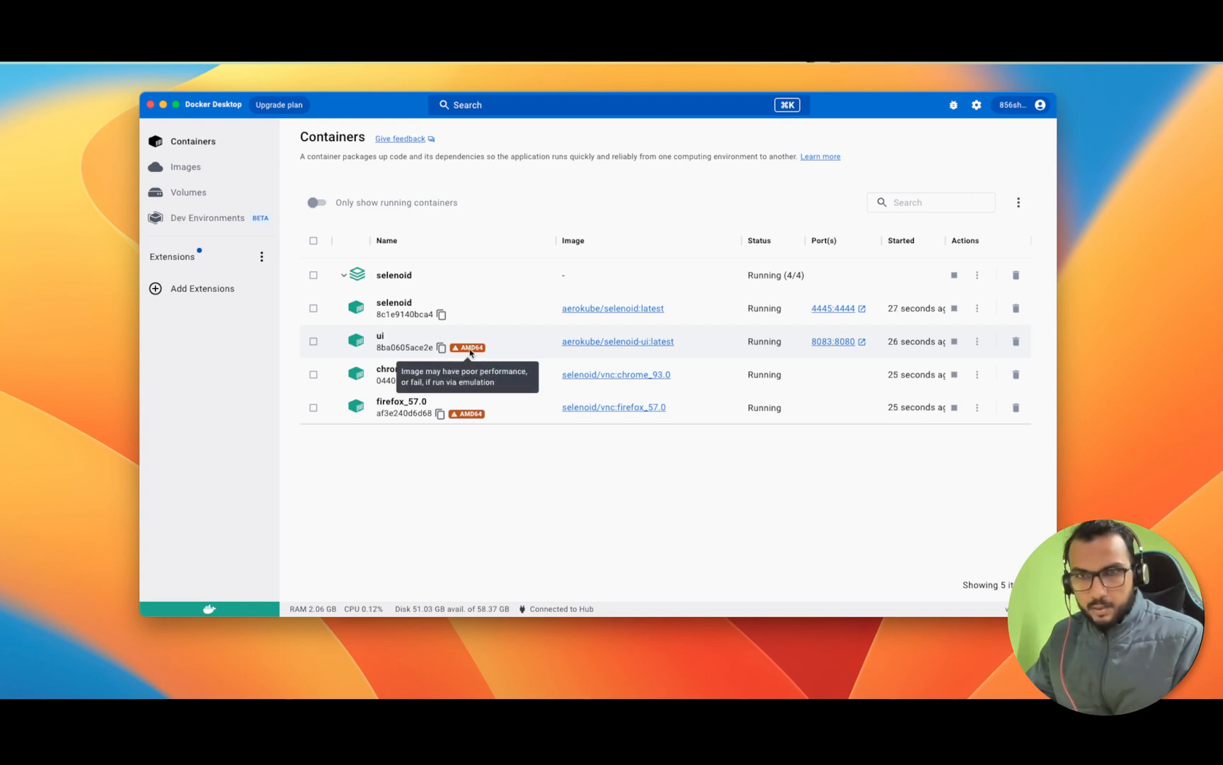
mouse_move(693, 434)
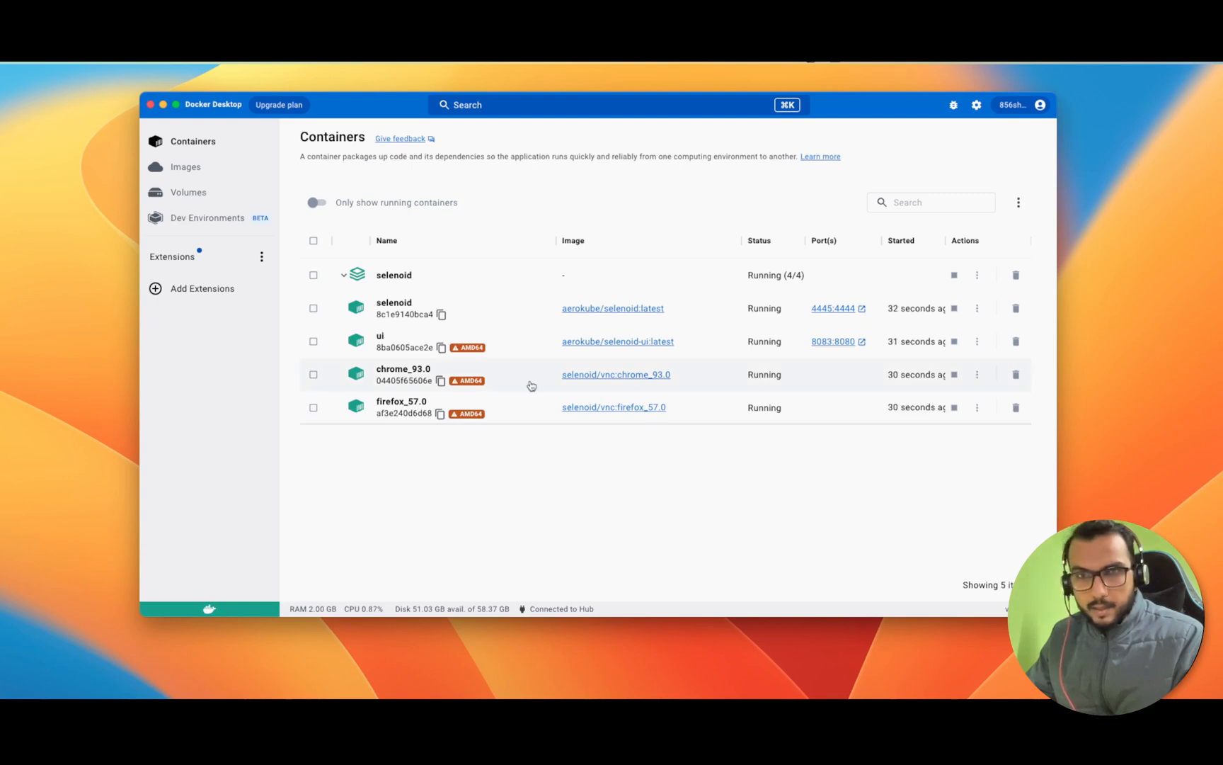
mouse_move(830, 305)
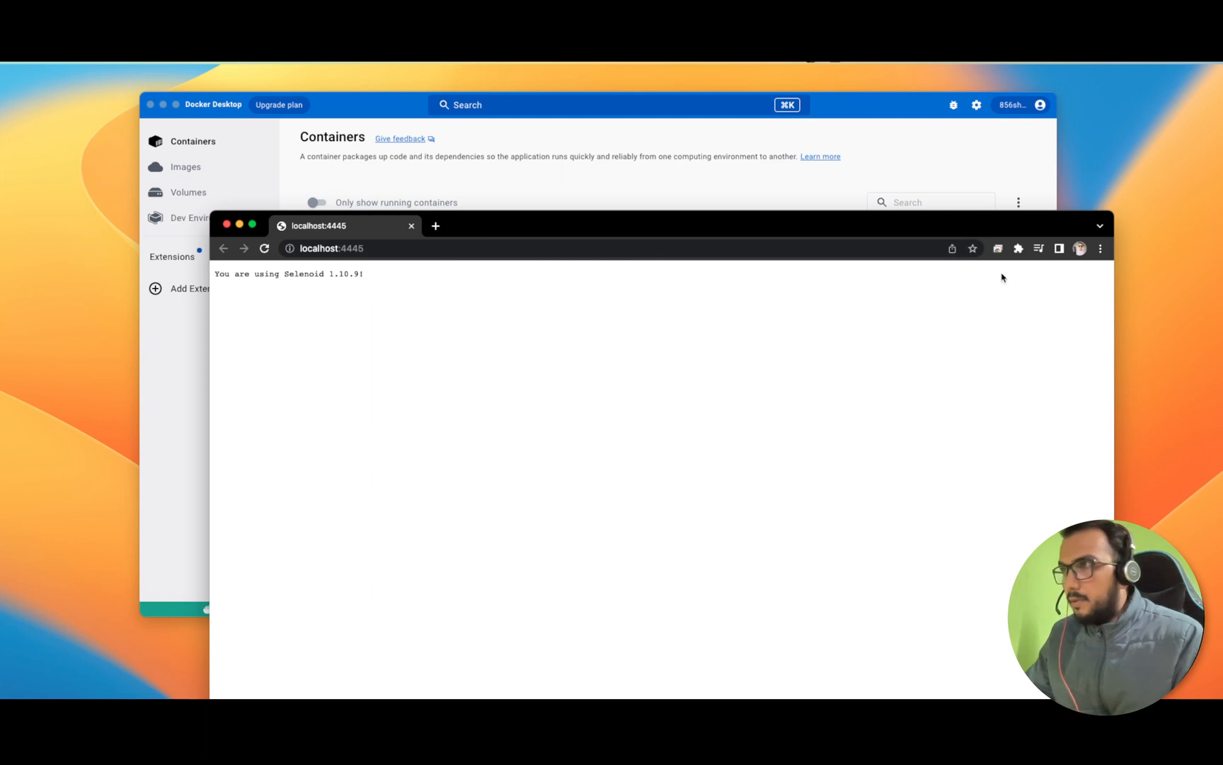
Reset Chrome's zoom to 100% and open Selenoid UI on localhost:8083 from the ui port link
left_click(1100, 247)
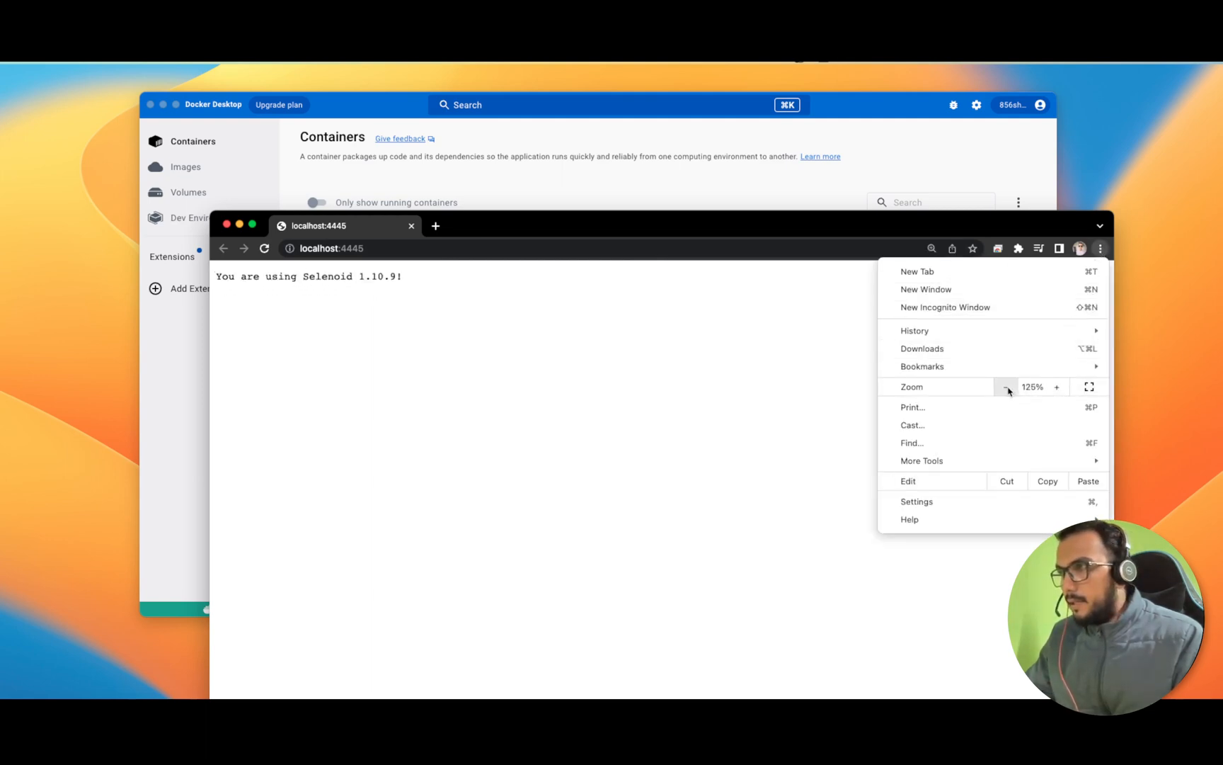
left_click(1007, 386)
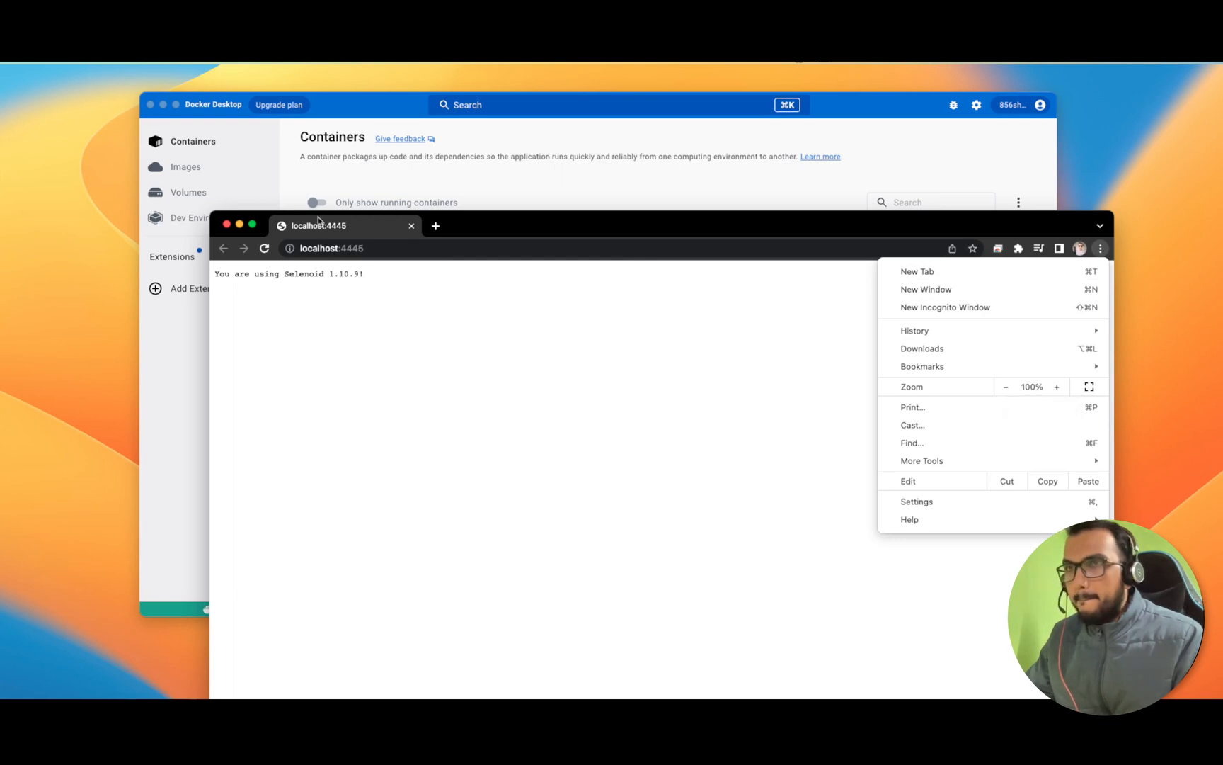
left_click(917, 271)
type("localhost:8083/#/")
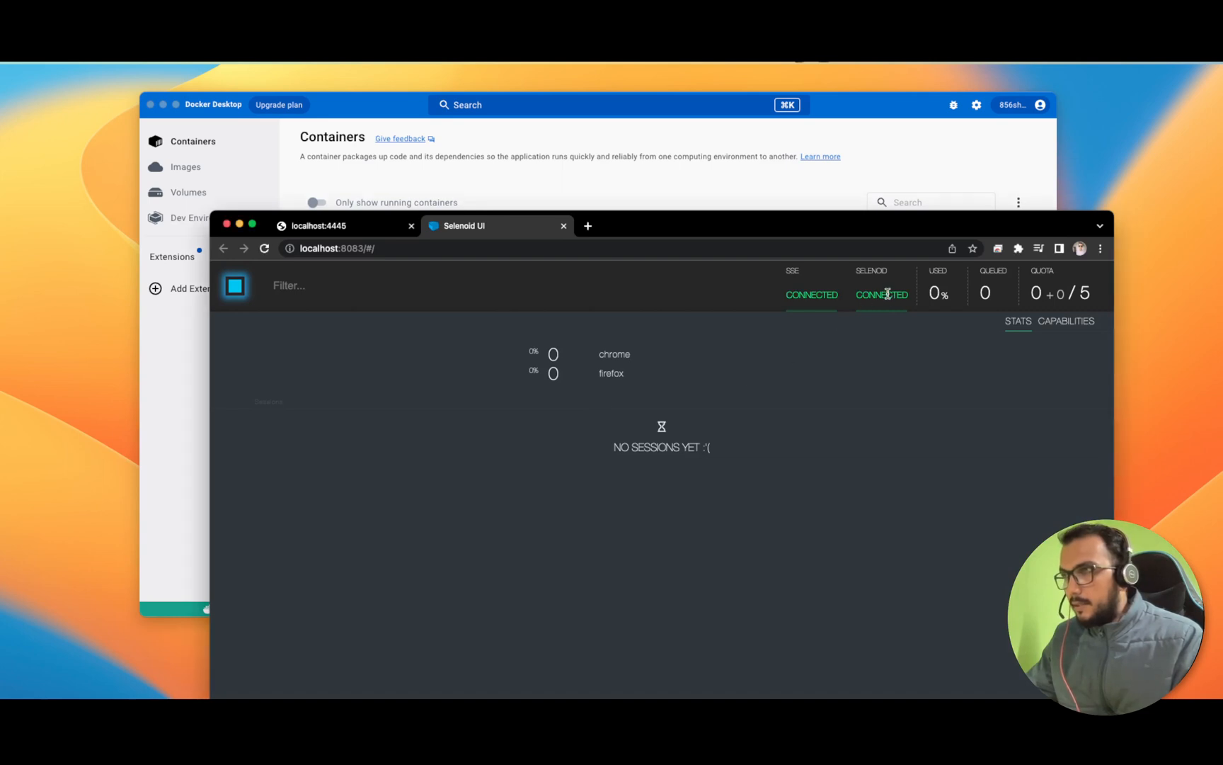
On the CAPABILITIES page choose chrome 90.0 to generate its curl session command
left_click(1067, 320)
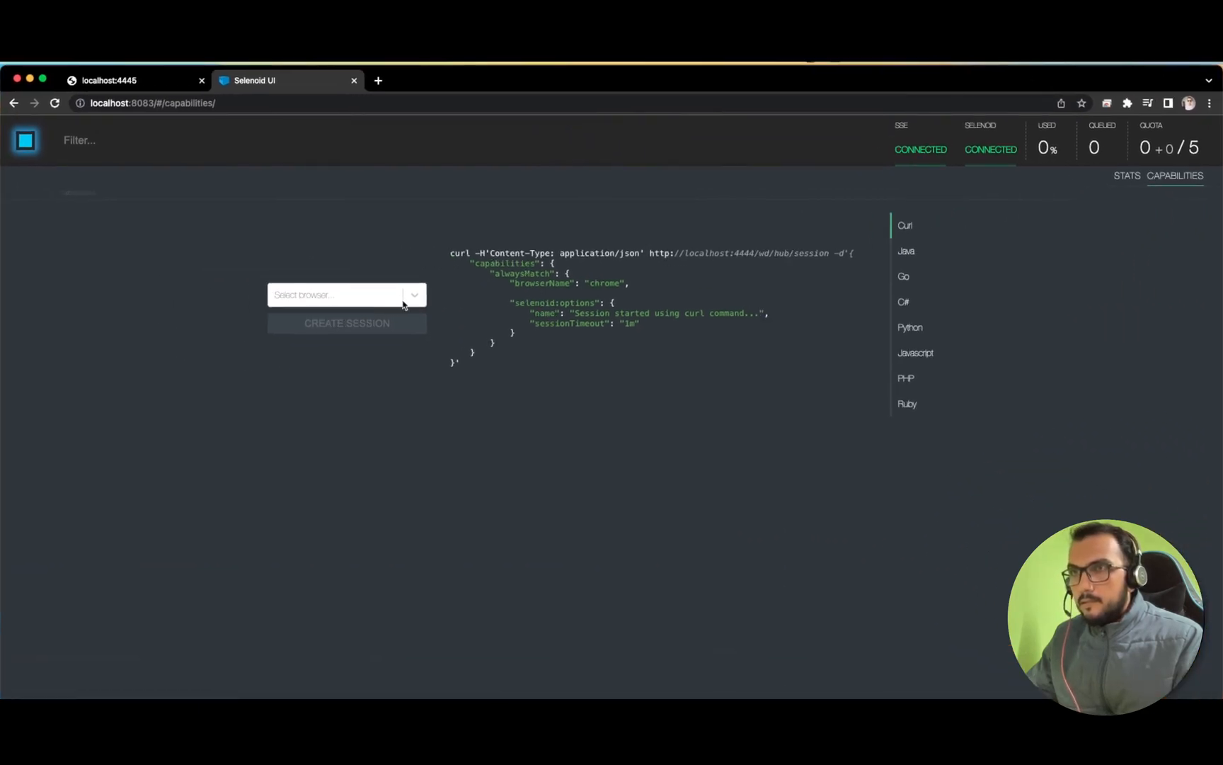
left_click(345, 294)
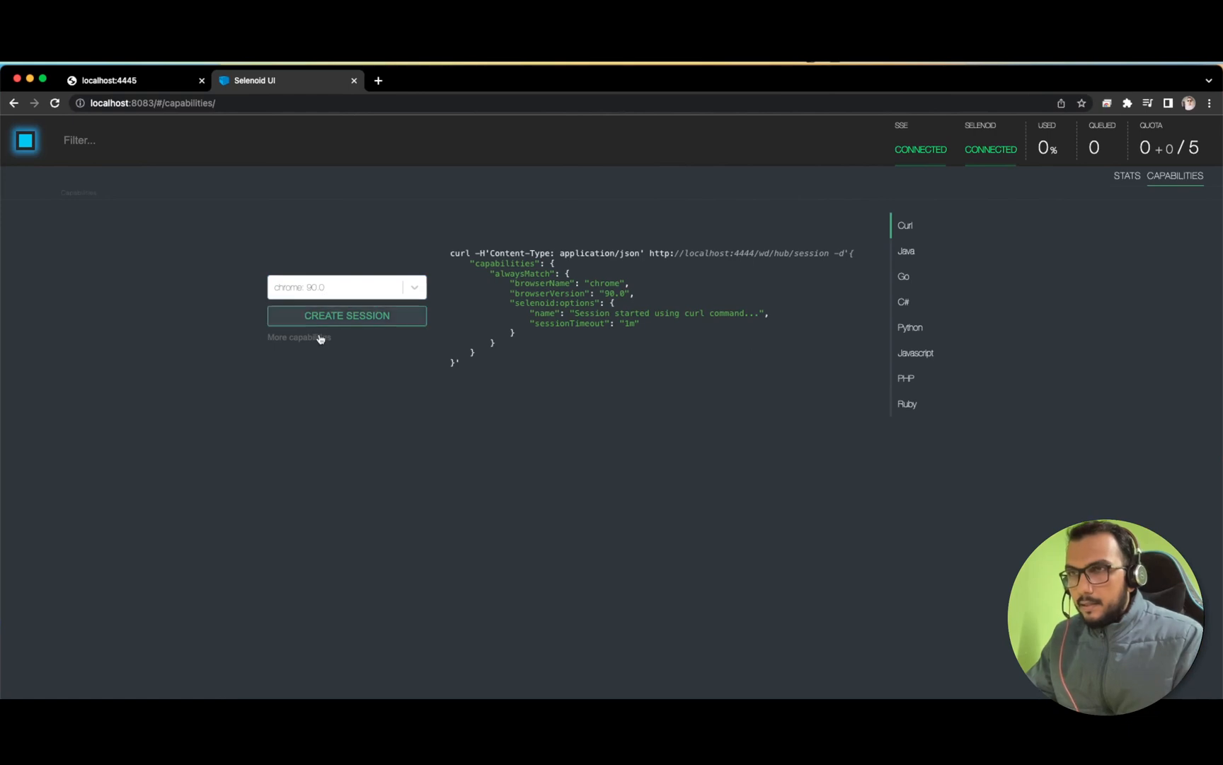
left_click(347, 288)
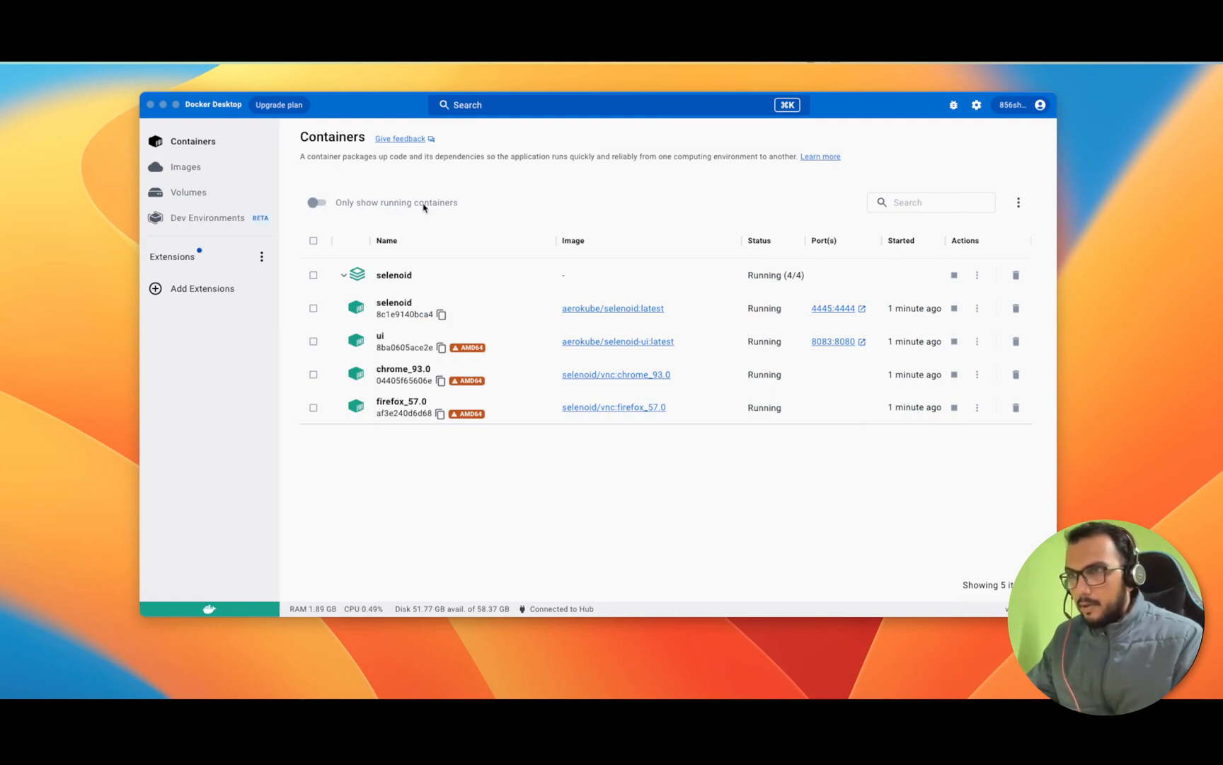
mouse_move(491, 288)
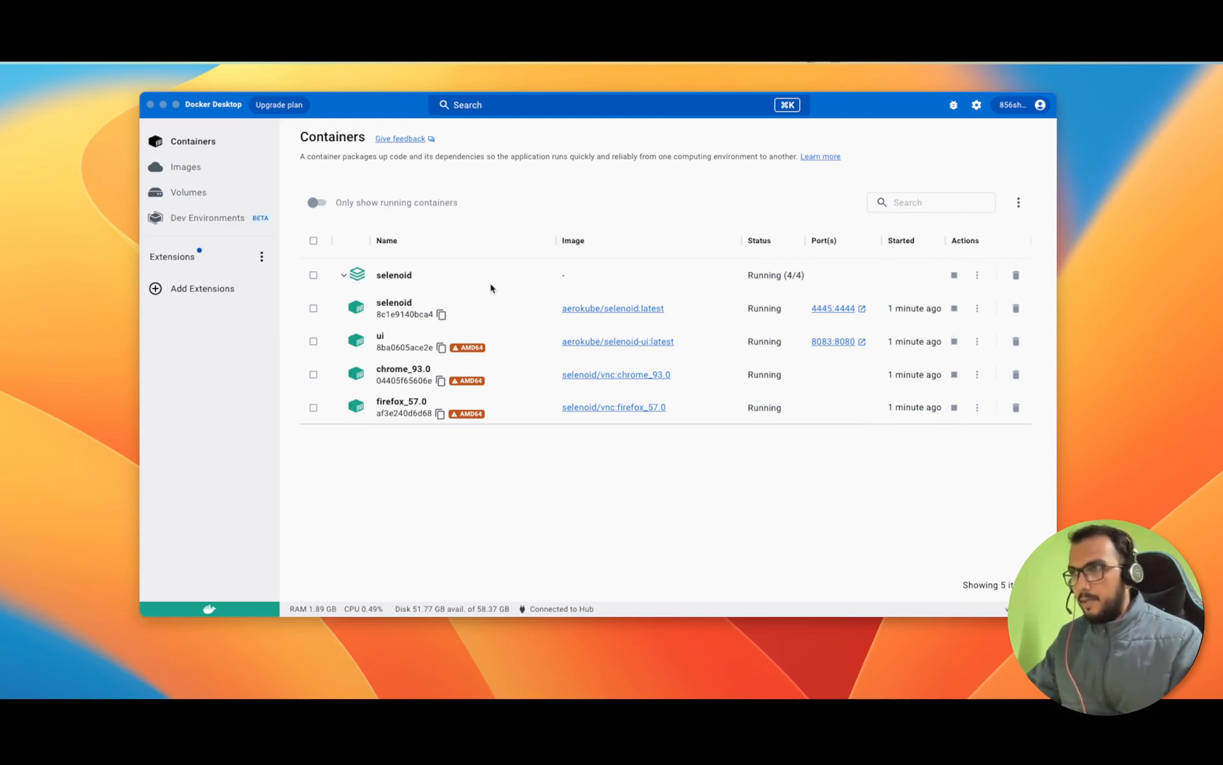